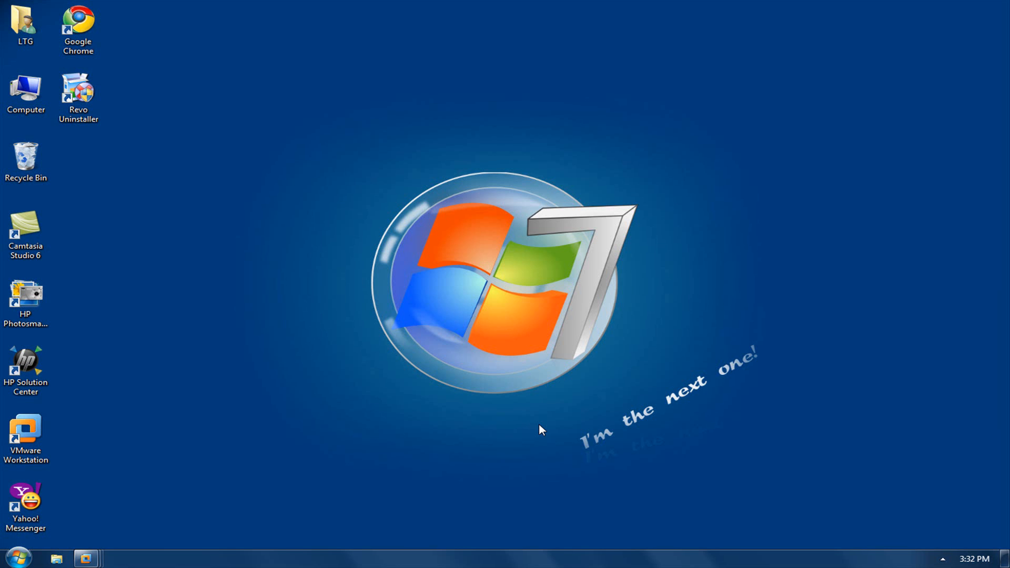
mouse_move(111, 508)
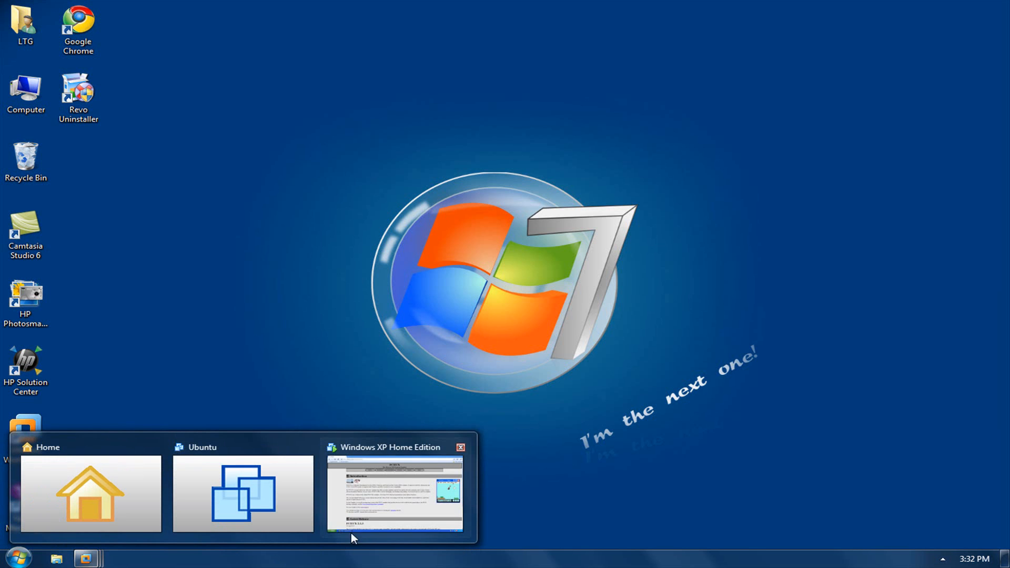
Switch to the Windows XP Home Edition virtual machine's desktop
left_click(393, 492)
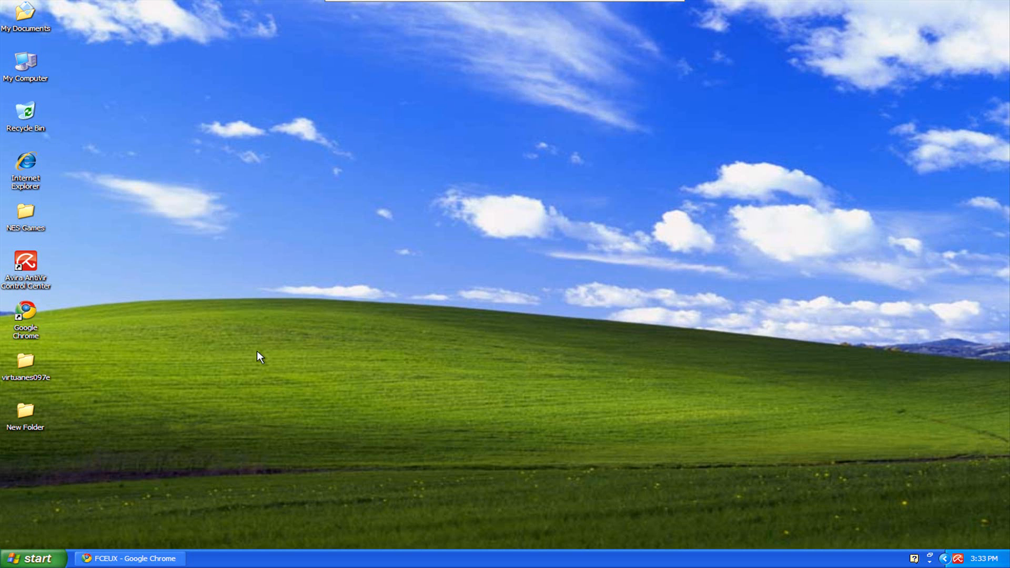
mouse_move(305, 376)
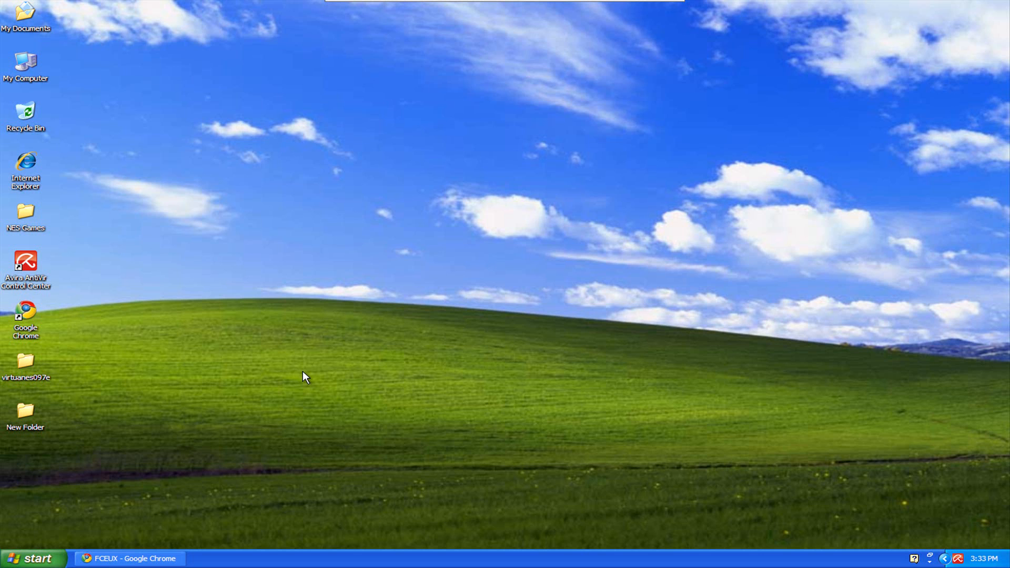
mouse_move(243, 400)
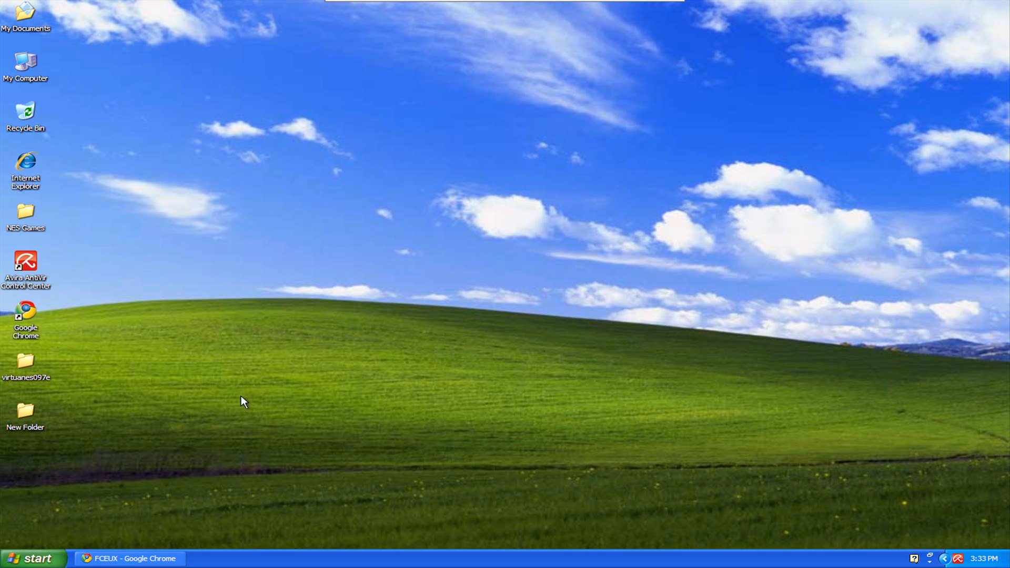
mouse_move(239, 394)
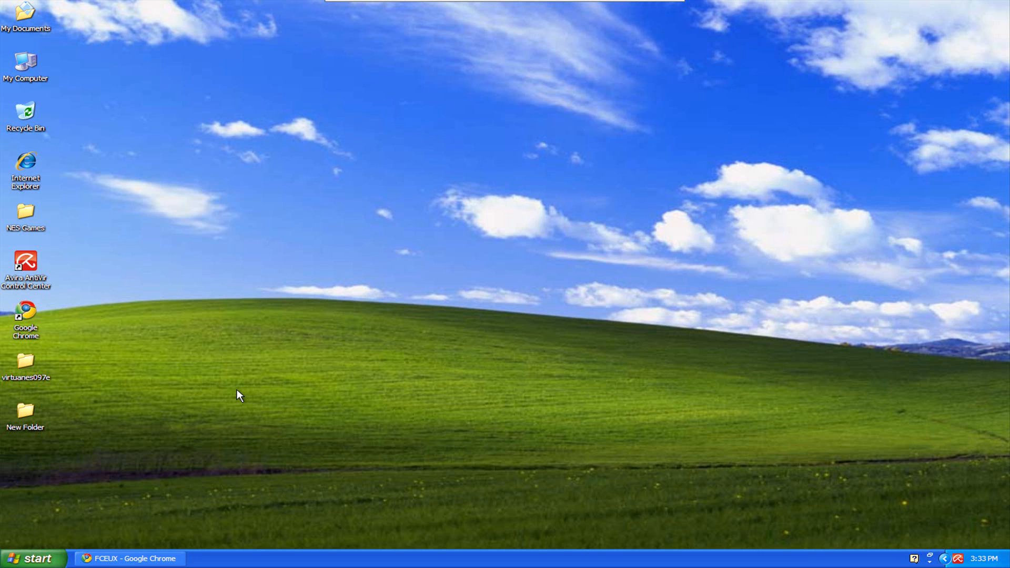
mouse_move(203, 436)
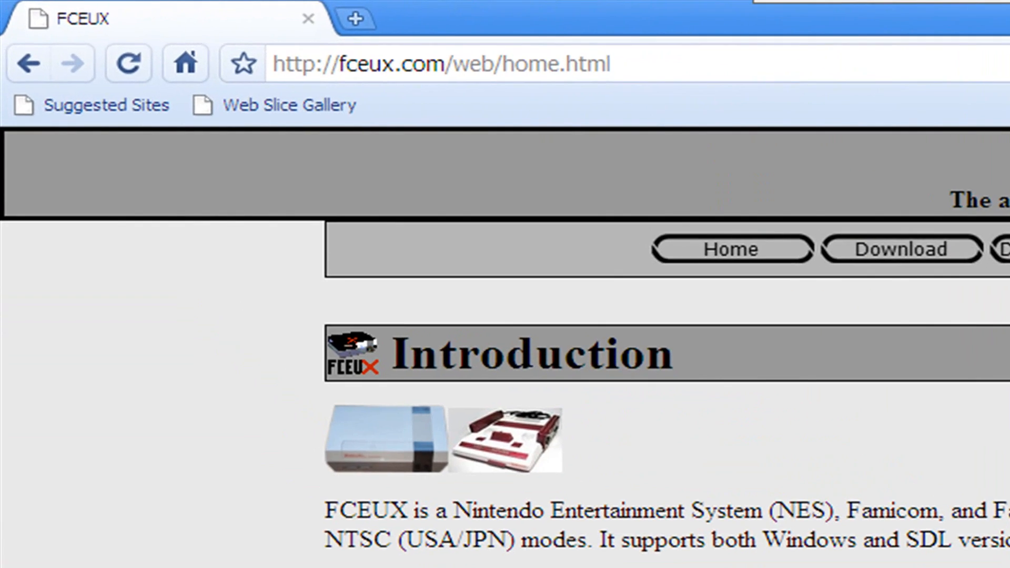
mouse_move(451, 154)
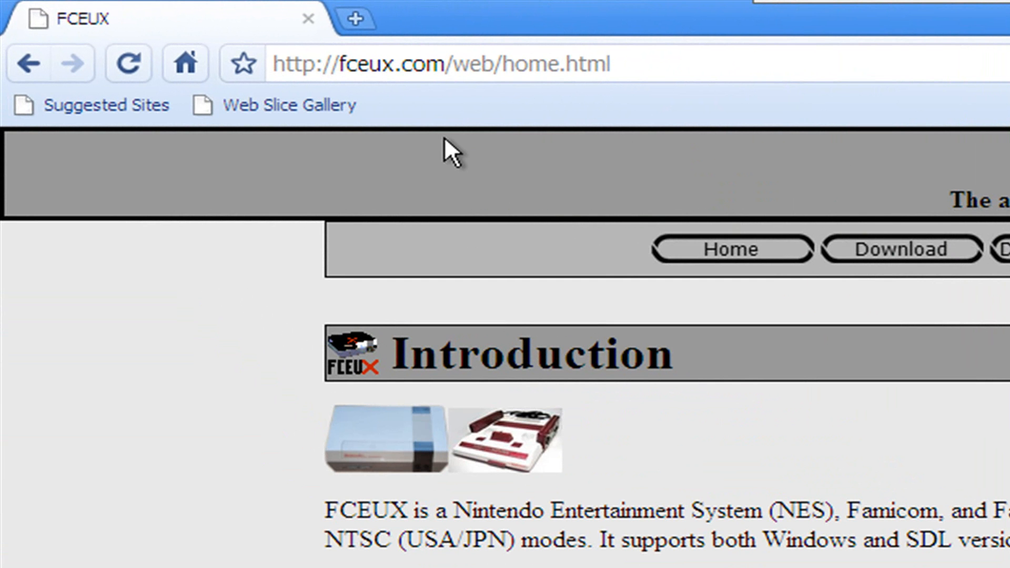
mouse_move(171, 564)
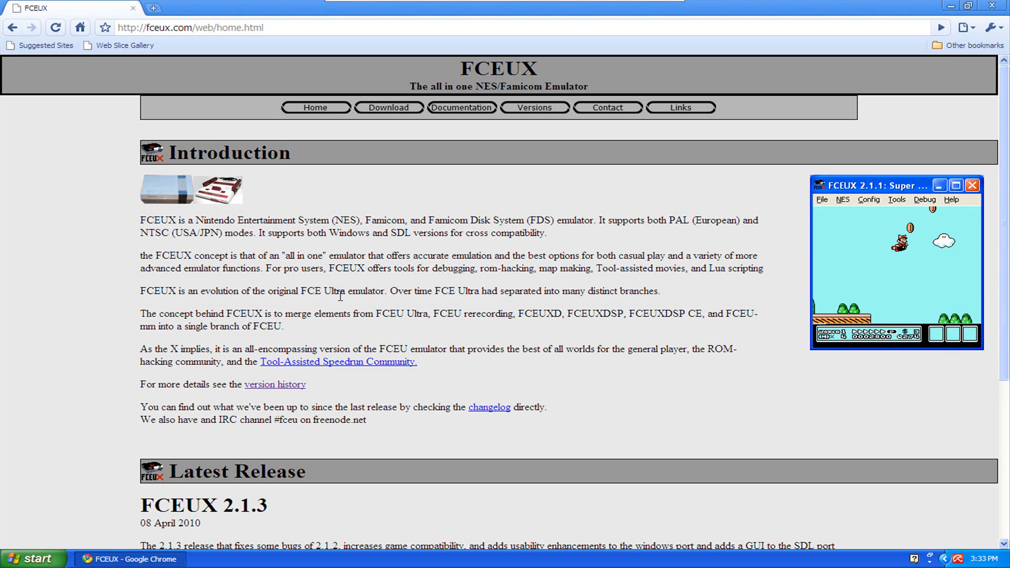
mouse_move(339, 296)
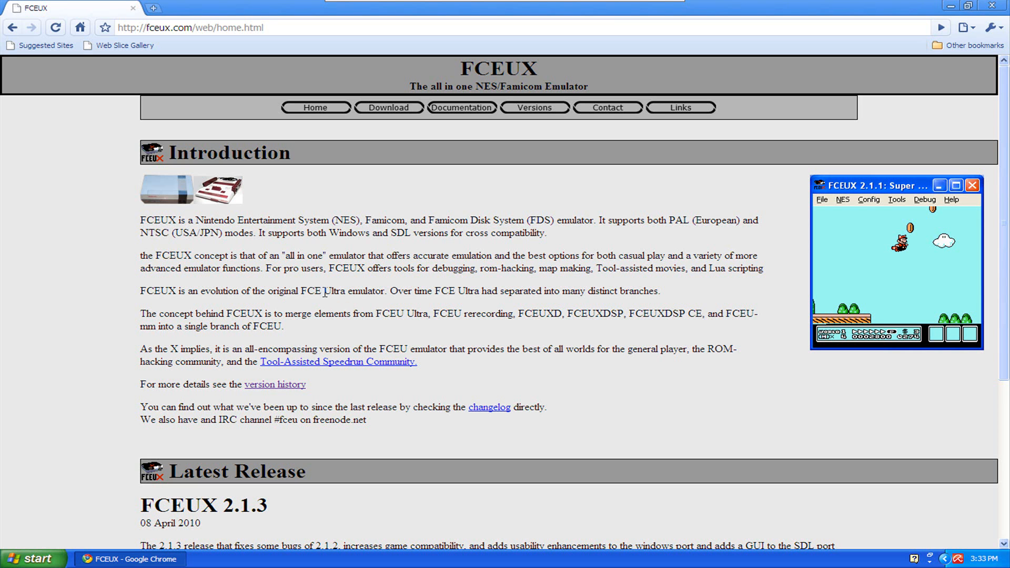
mouse_move(496, 303)
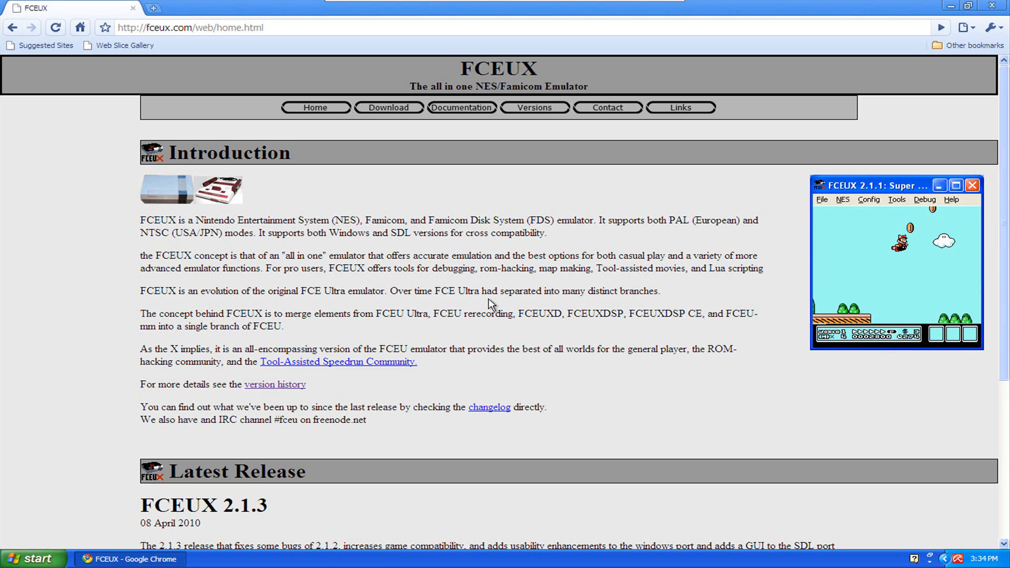
mouse_move(294, 326)
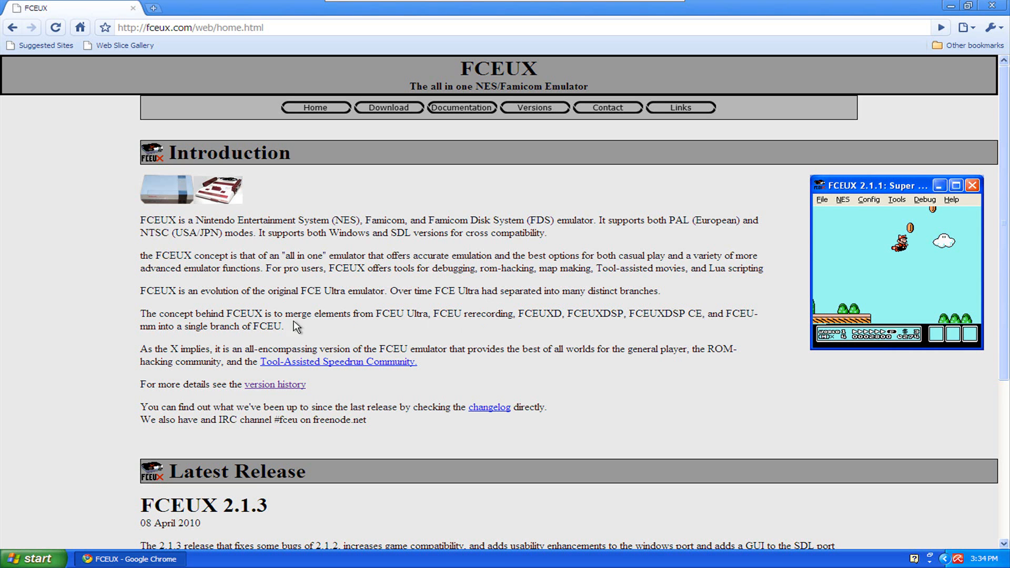
mouse_move(386, 331)
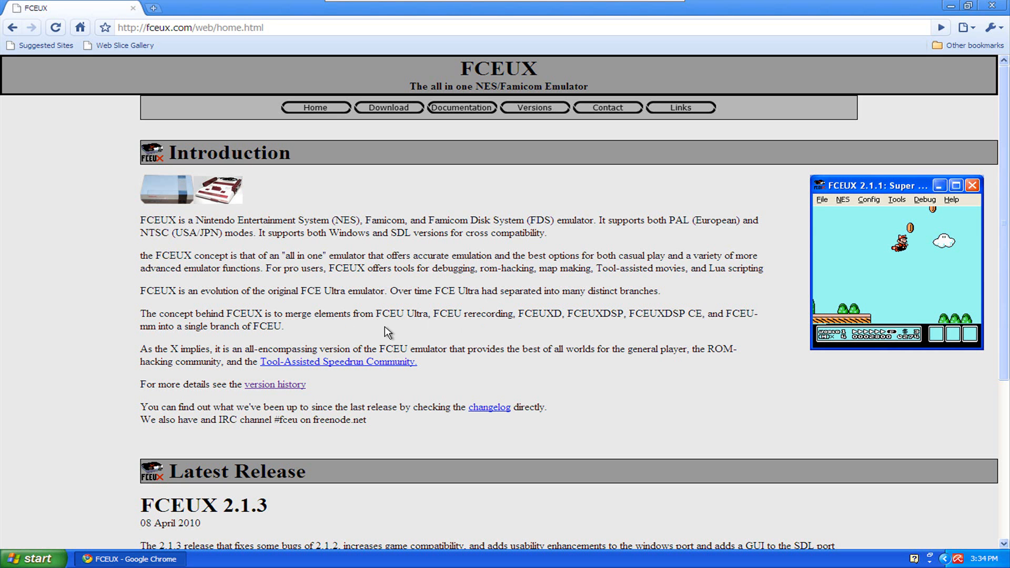
mouse_move(552, 341)
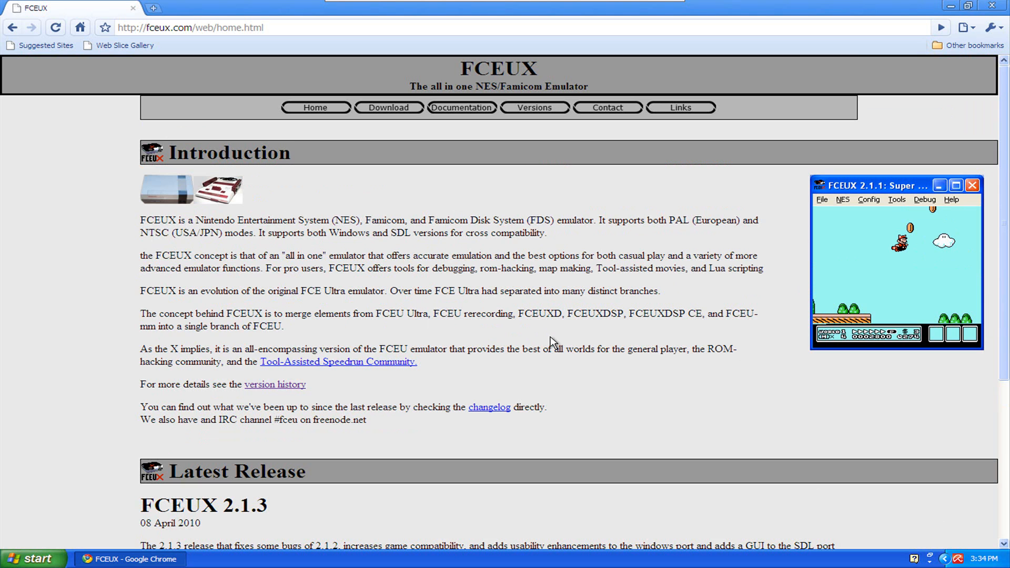
mouse_move(474, 320)
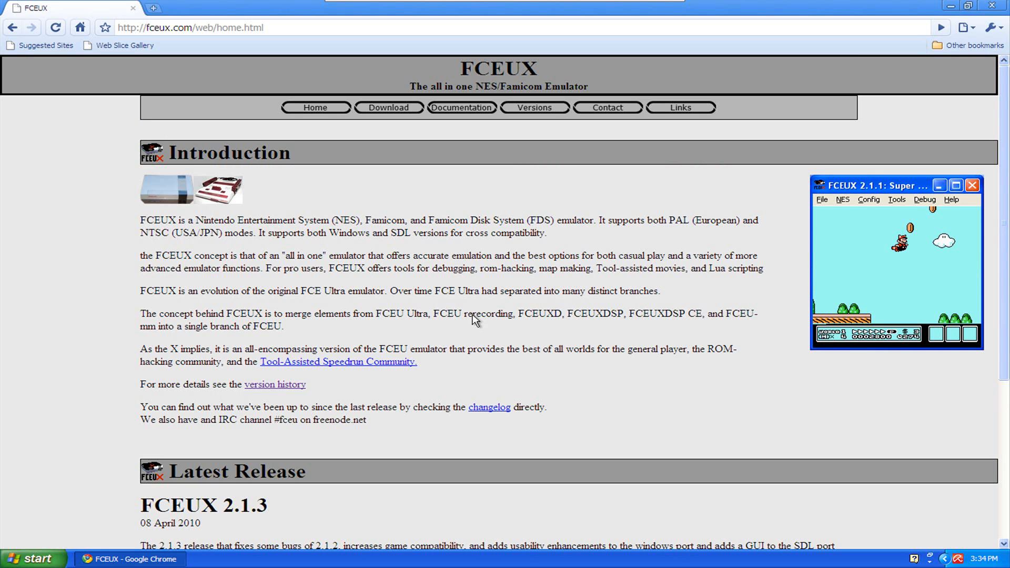
Scroll the FCEUX home page down to the Latest Release section for version 2.1.3
scroll("down", 3)
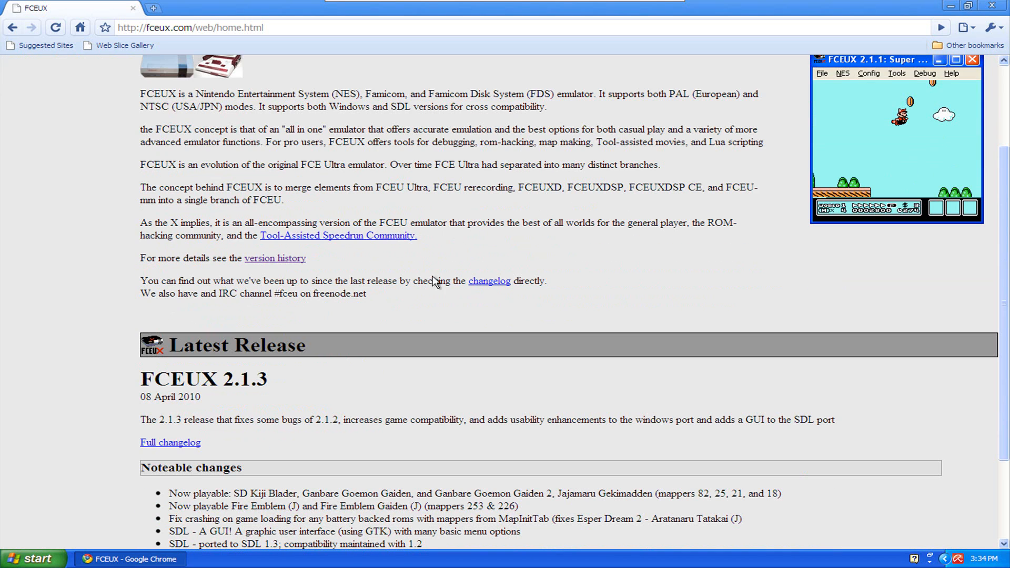
mouse_move(172, 396)
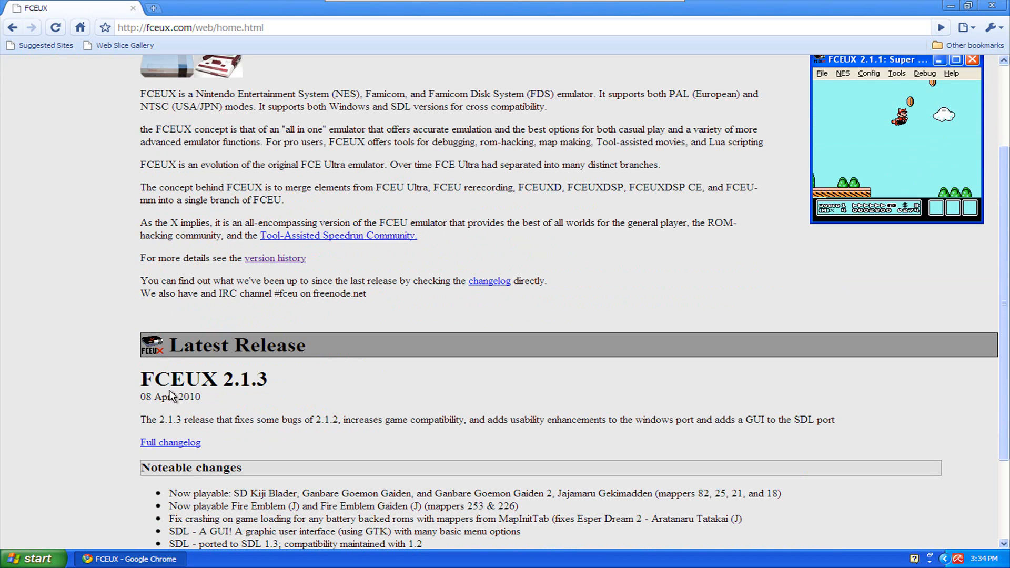
mouse_move(153, 411)
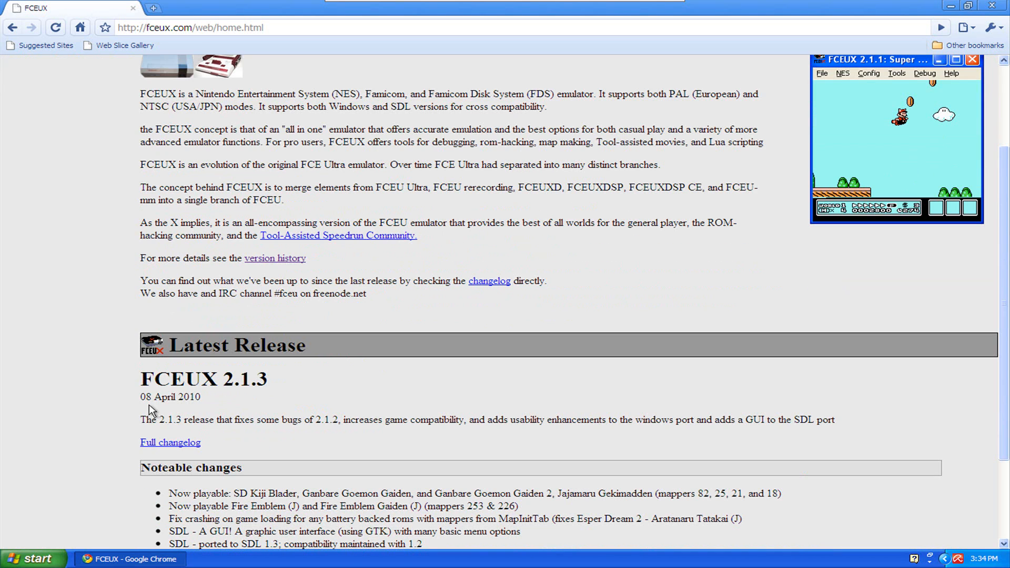
mouse_move(234, 408)
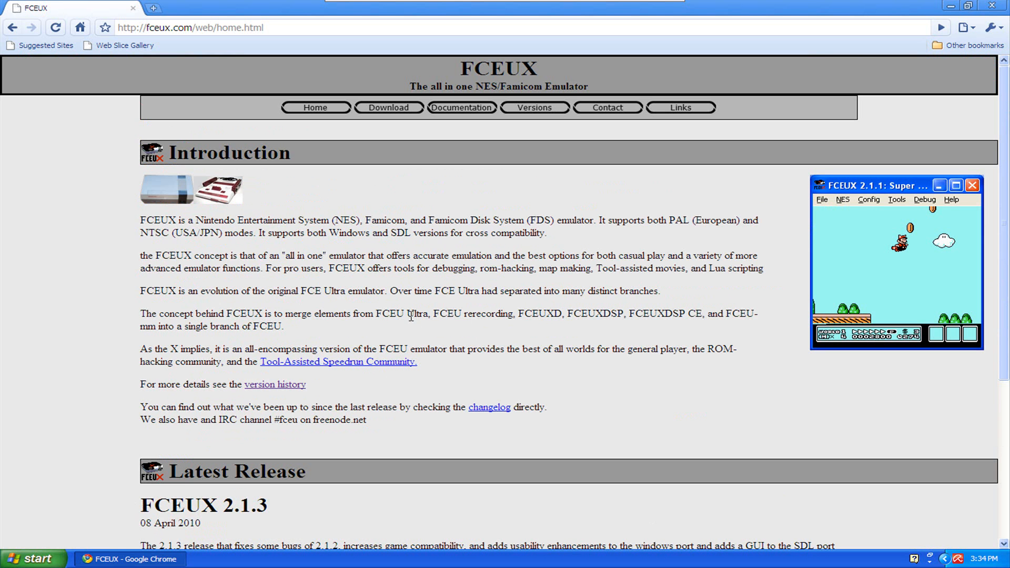
Go to the FCEUX Downloads page and scroll to the 2.1.3 win32 Binary and source links
left_click(388, 108)
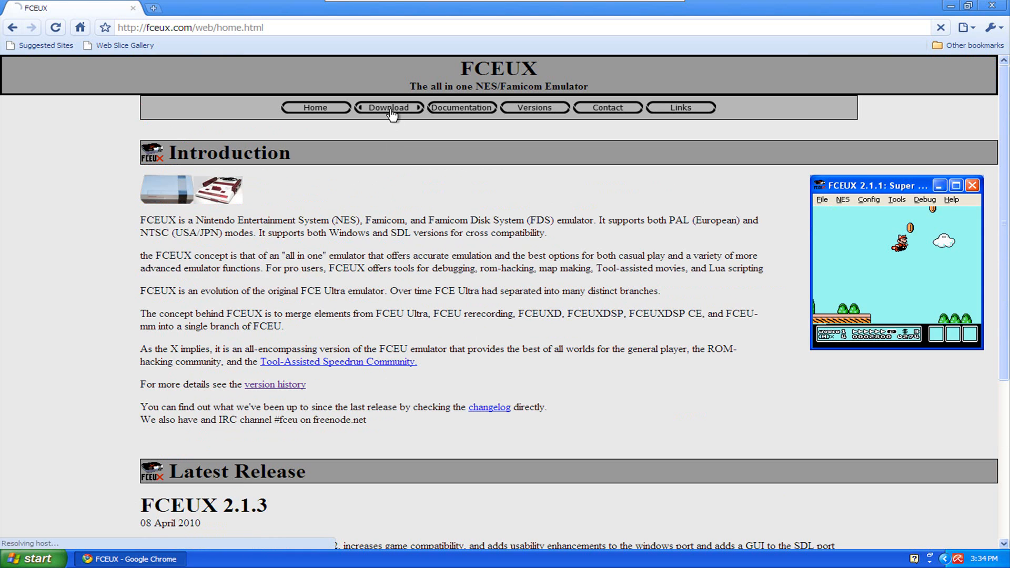
left_click(388, 108)
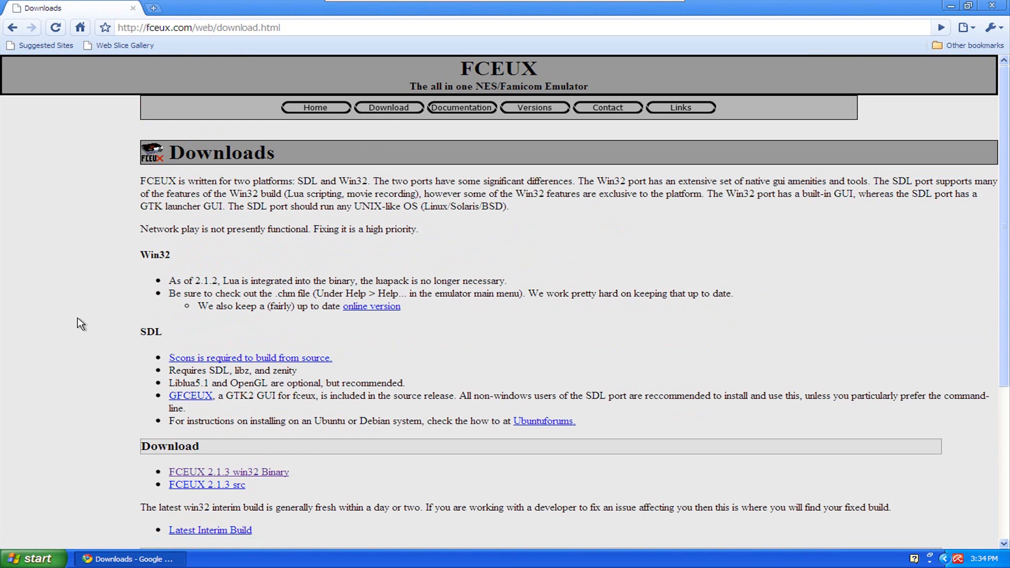
mouse_move(79, 321)
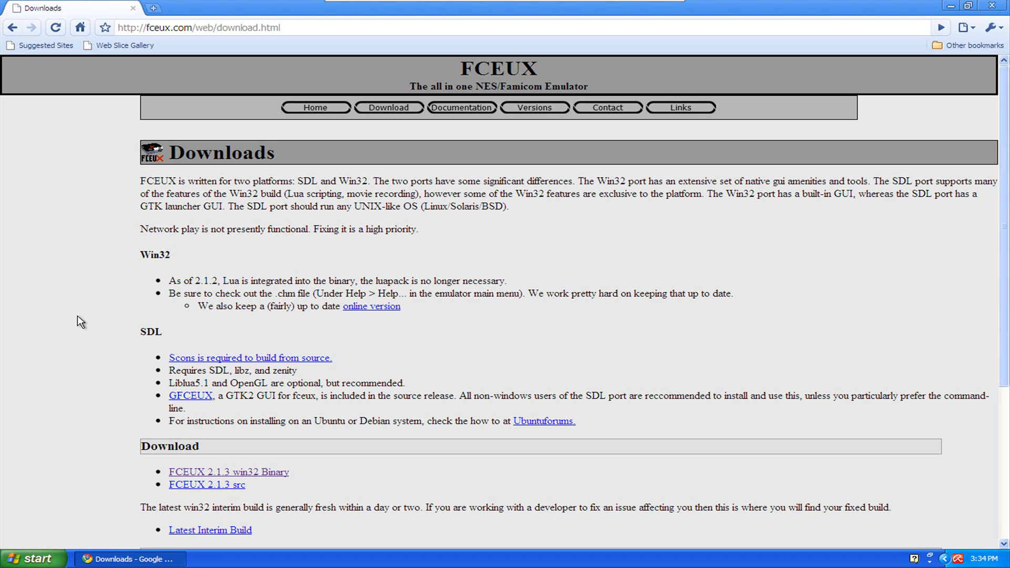
mouse_move(69, 315)
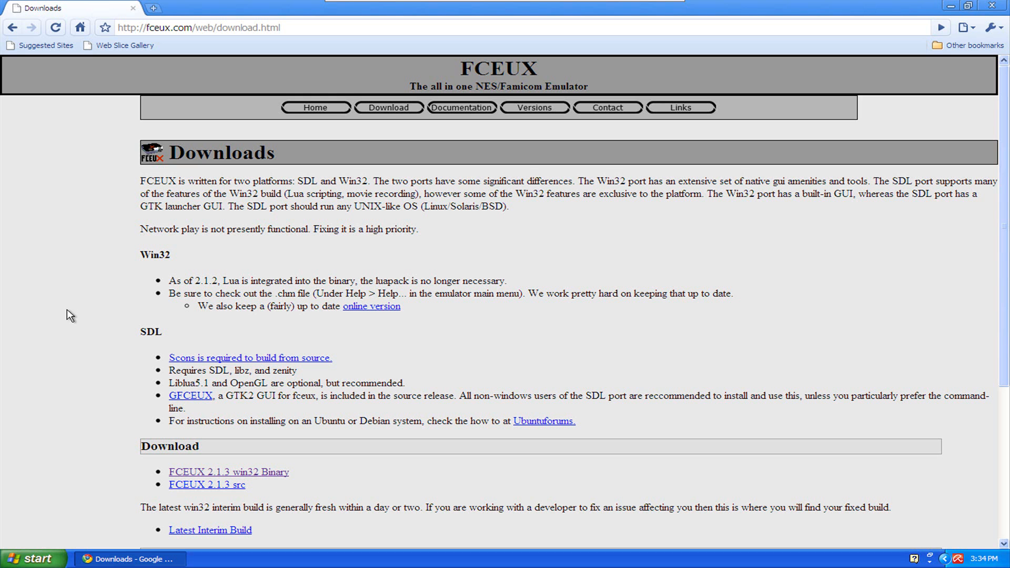
mouse_move(50, 292)
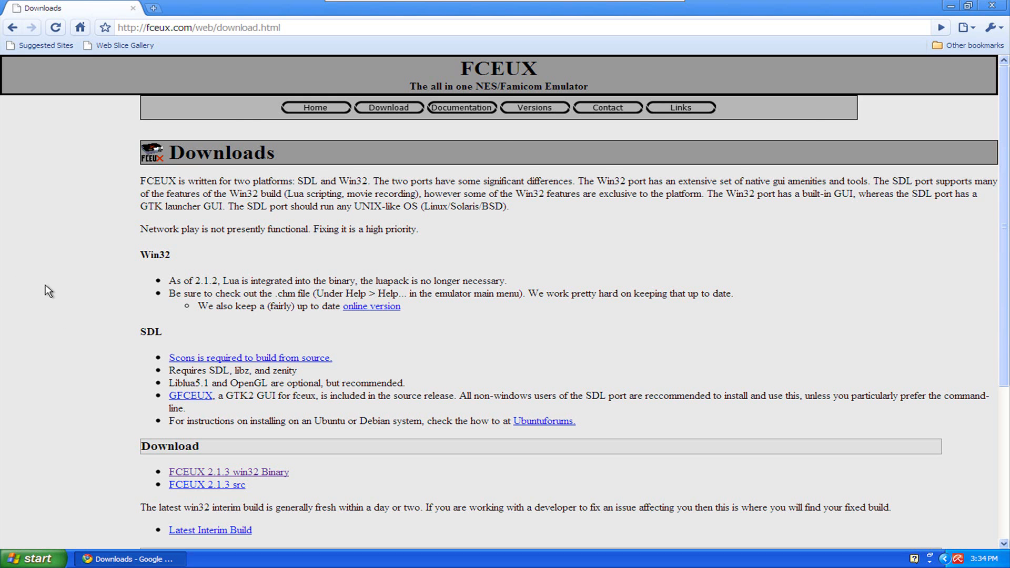
scroll("down", 3)
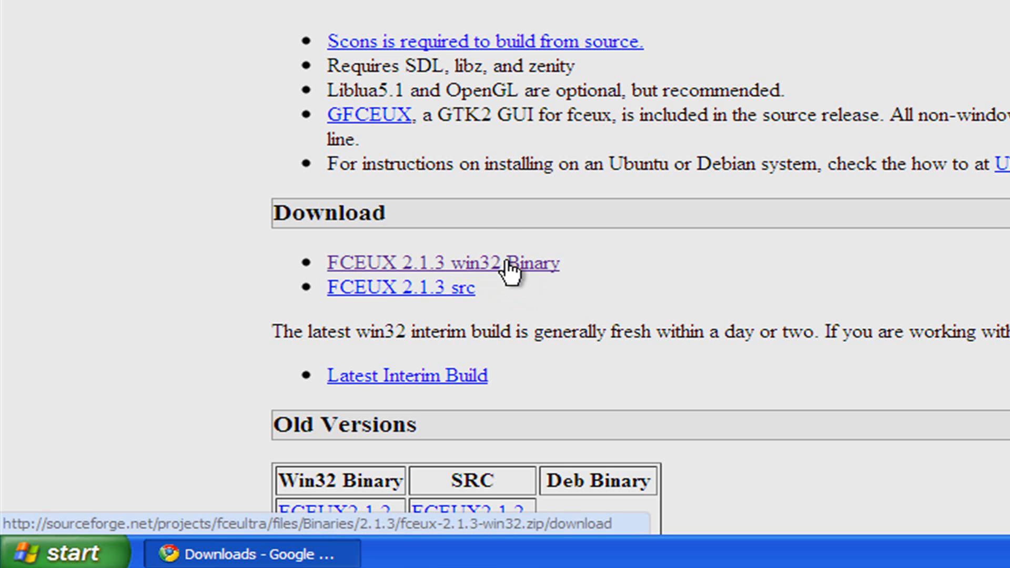
Download the FCEUX 2.1.3 win32 Binary zip and save it to the Desktop
left_click(443, 263)
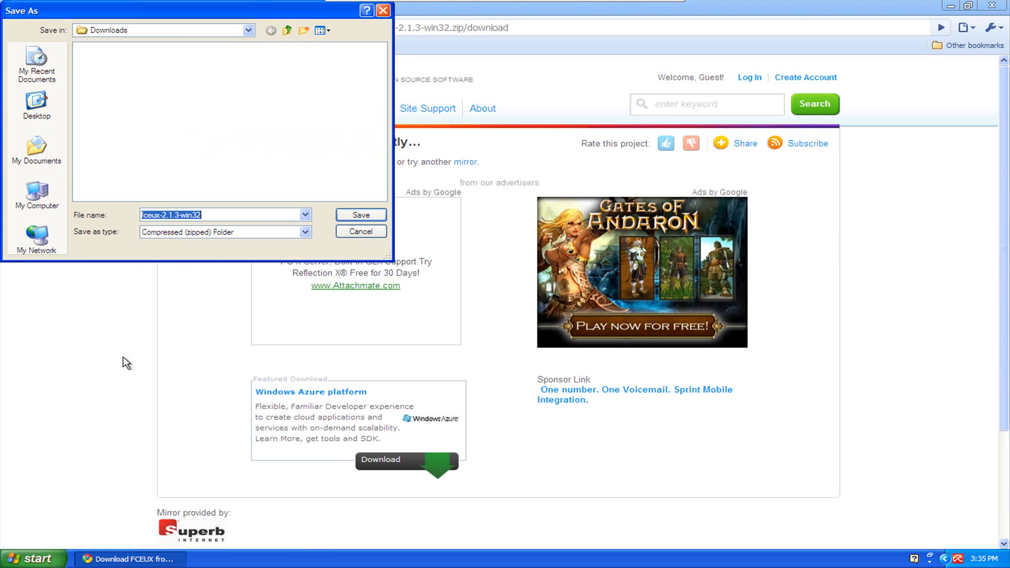
left_click(36, 107)
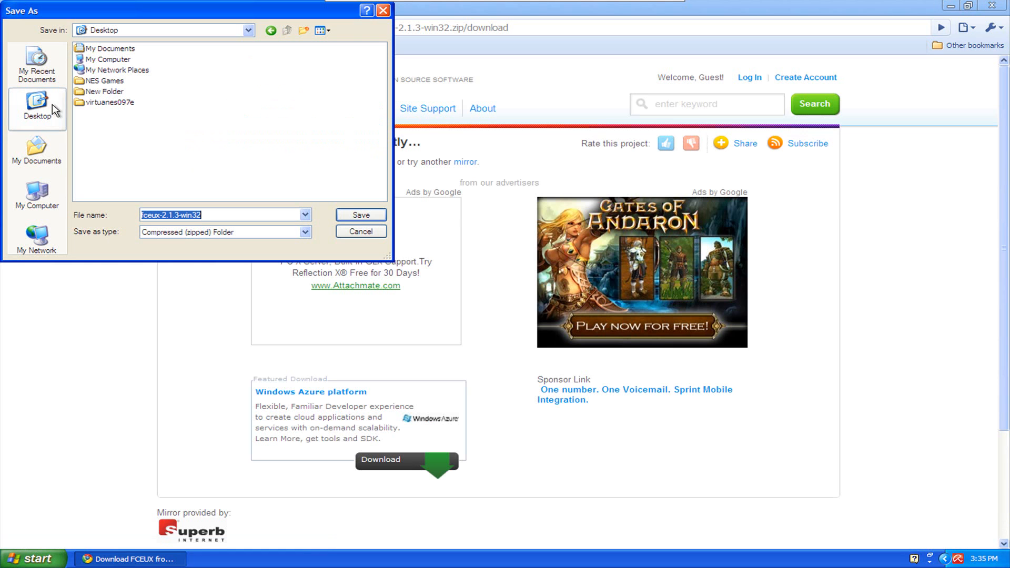
left_click(359, 214)
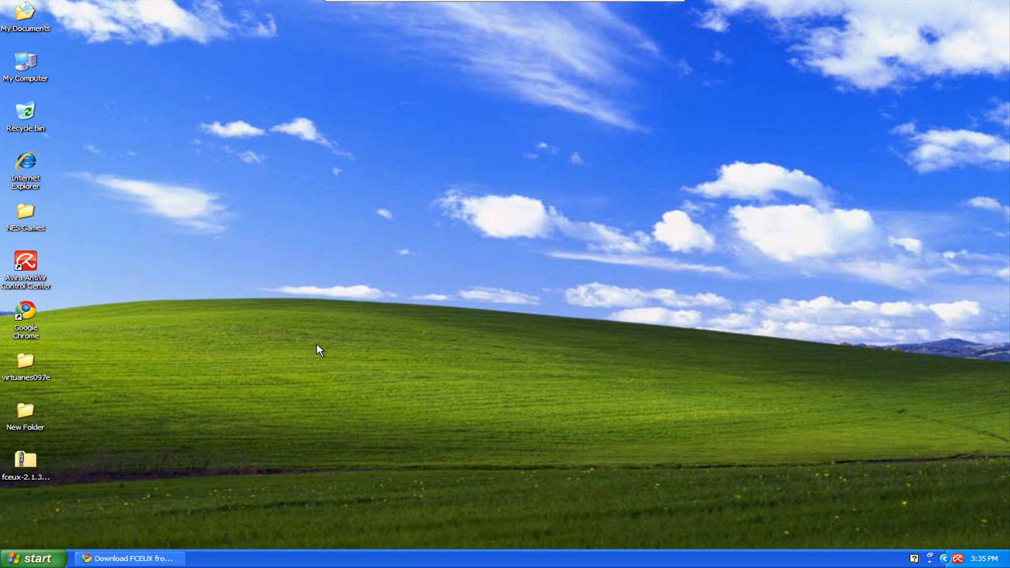
mouse_move(49, 464)
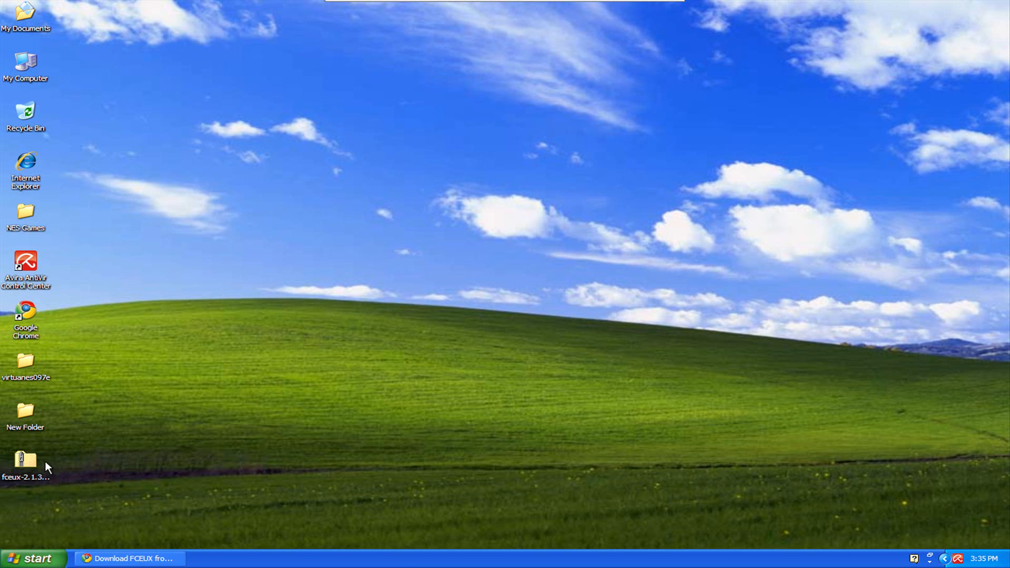
Extract the FCEUX zip with 7-Zip into a desktop folder, then delete the zip archive
right_click(25, 461)
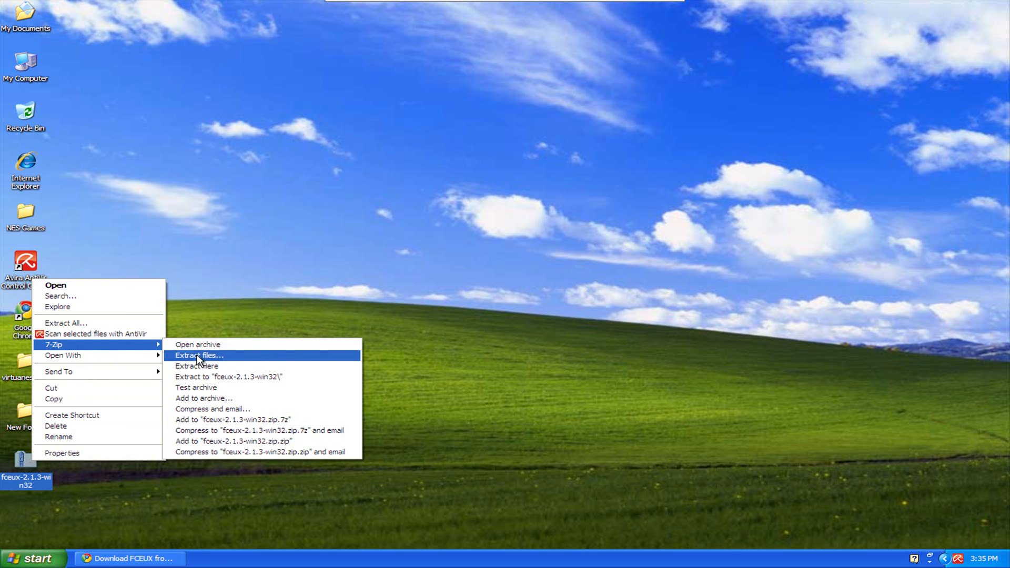
left_click(198, 354)
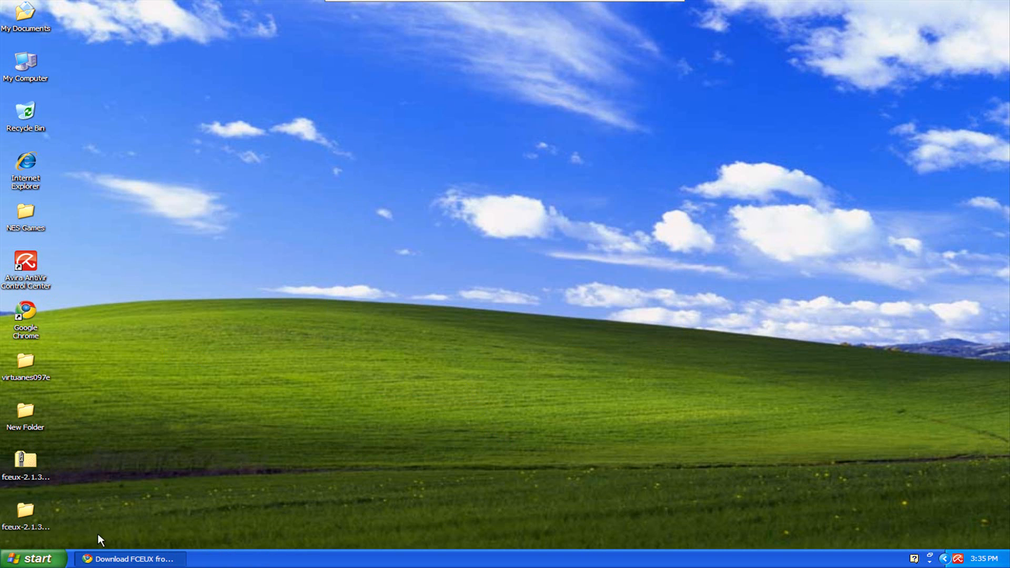
right_click(25, 464)
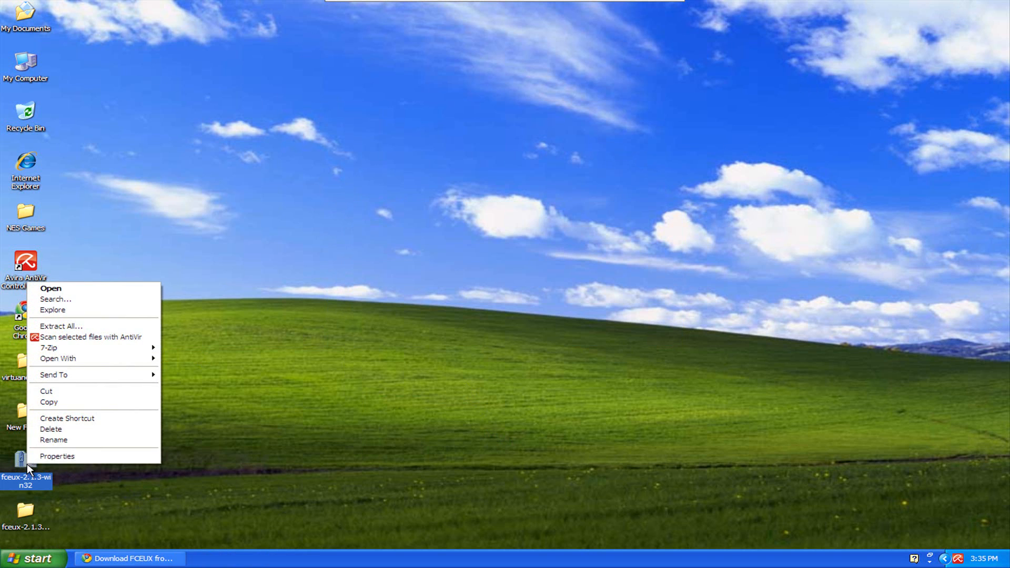
left_click(51, 428)
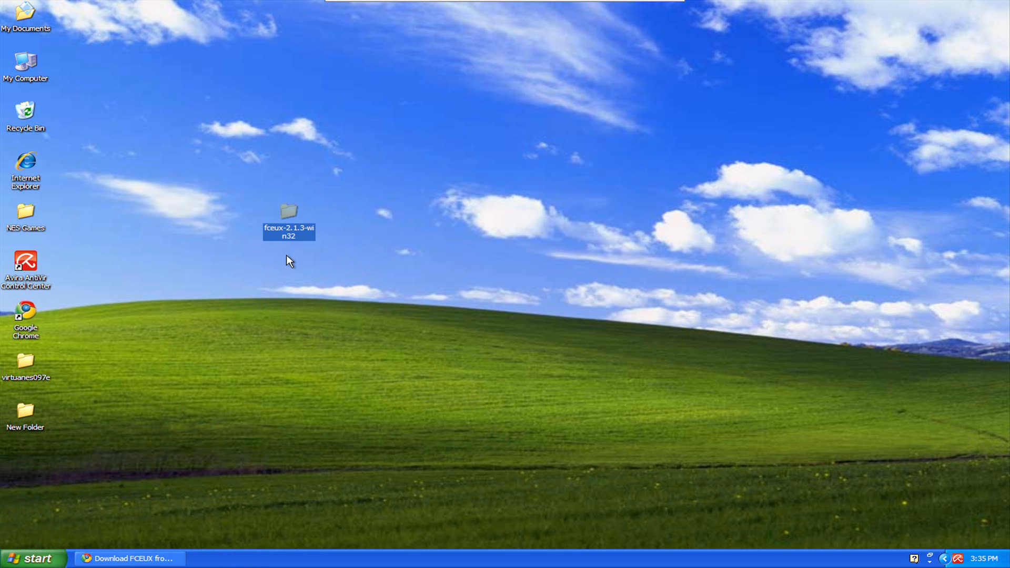
mouse_move(293, 330)
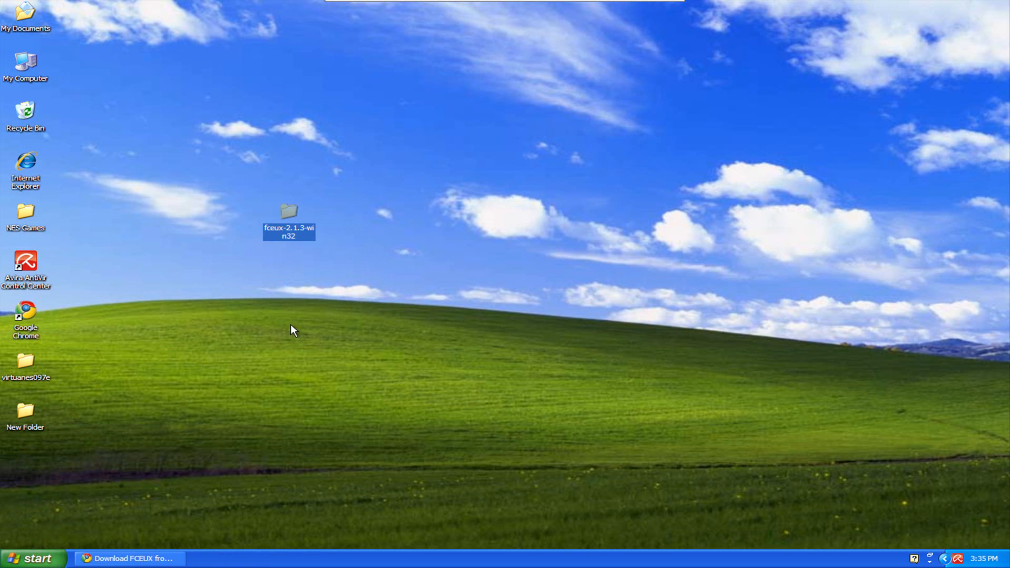
Open the fceux-2.1.3-win32 folder on the desktop
double_click(289, 213)
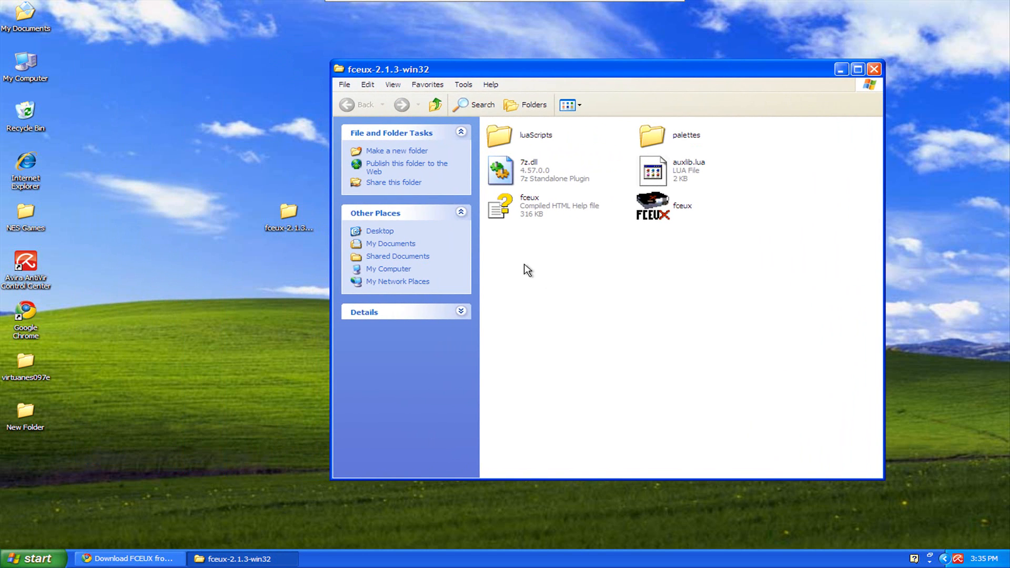
mouse_move(614, 292)
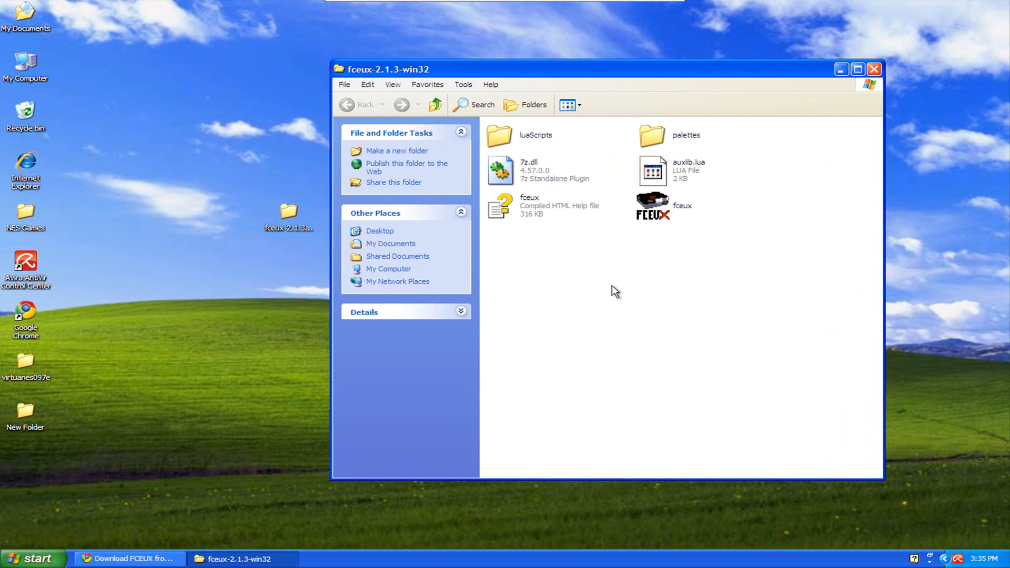
mouse_move(660, 207)
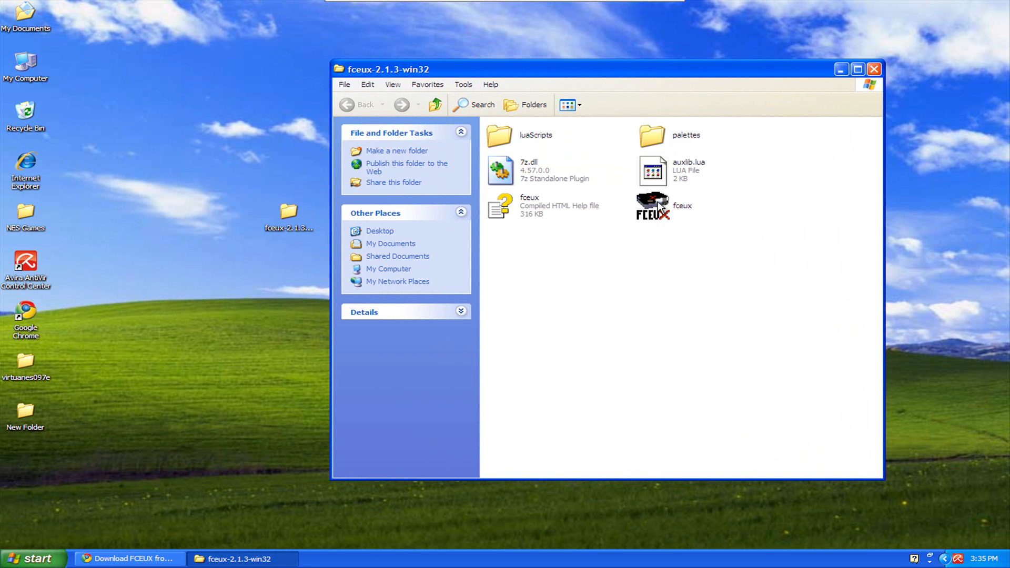
Launch the fceux executable and close the Explorer folder window
double_click(652, 205)
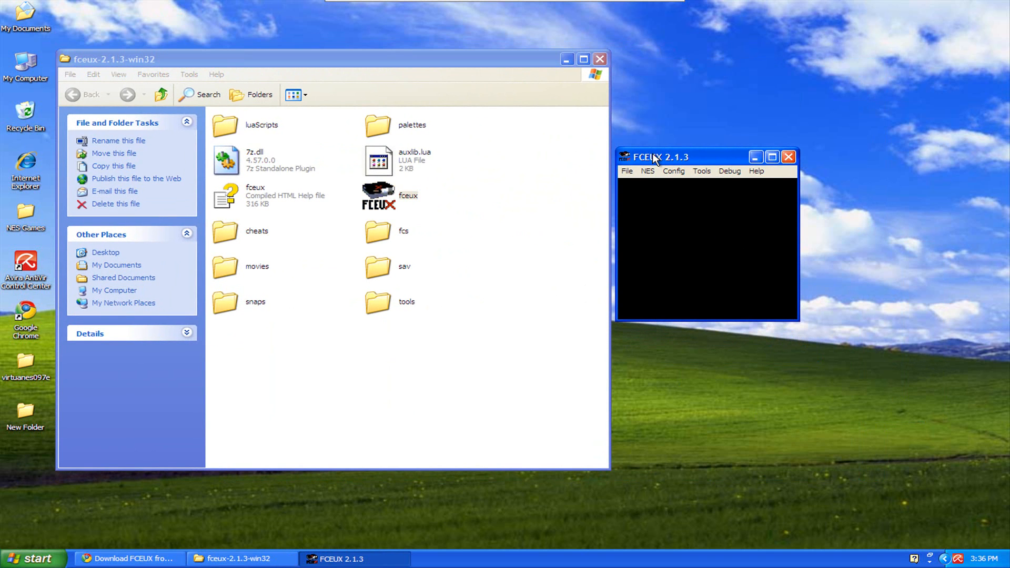
mouse_move(810, 285)
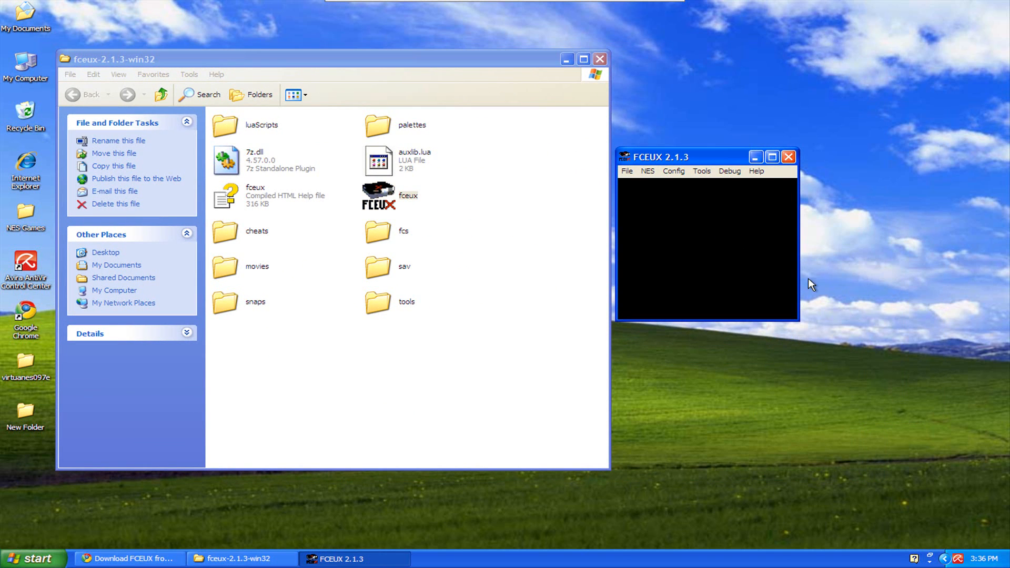
mouse_move(431, 268)
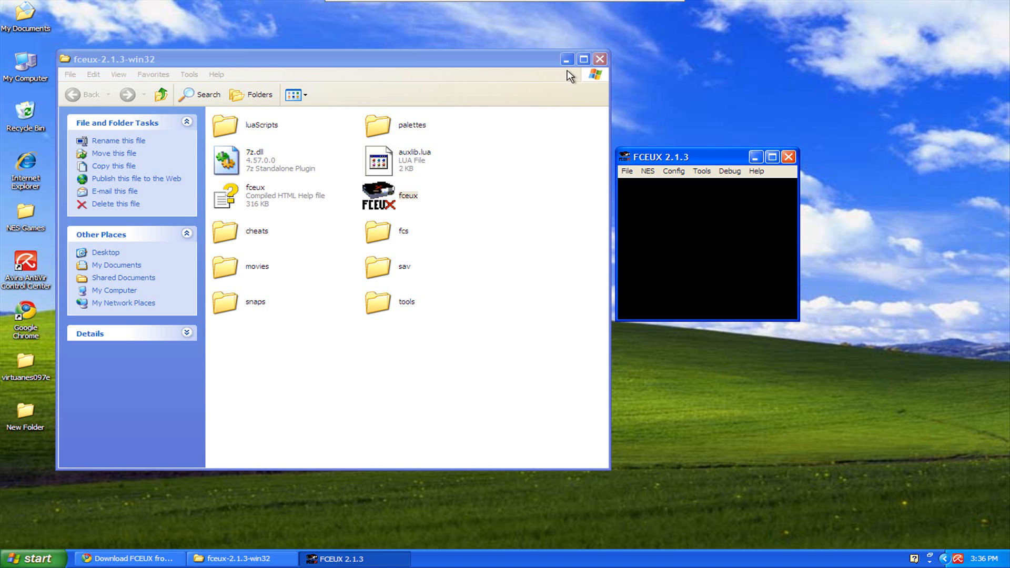
left_click(582, 59)
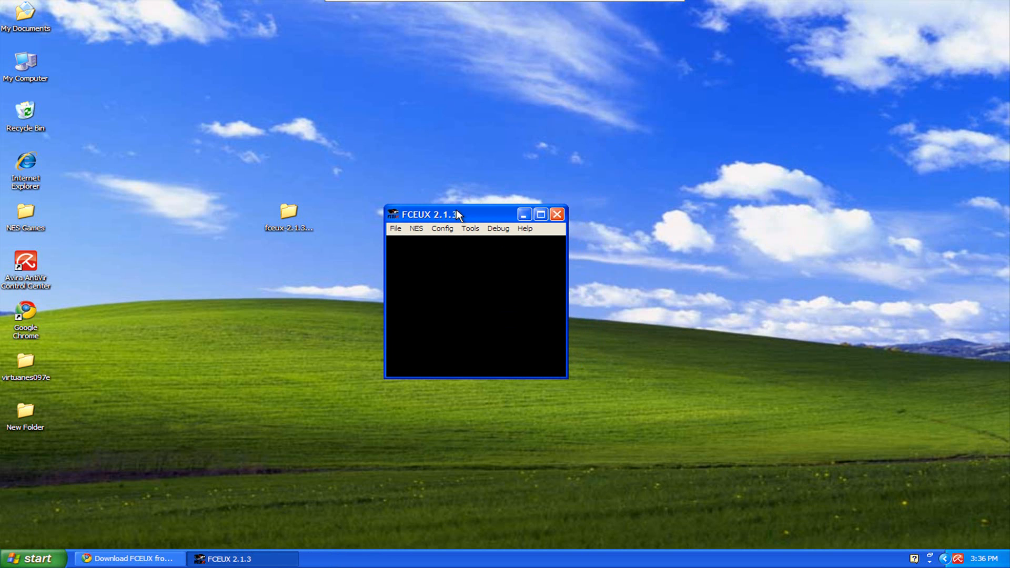
mouse_move(476, 262)
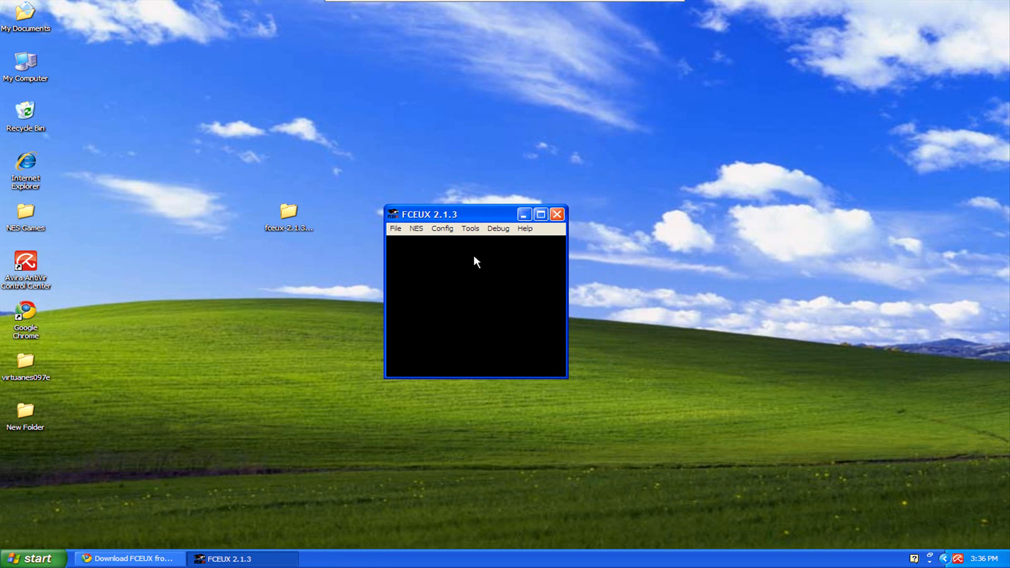
mouse_move(492, 239)
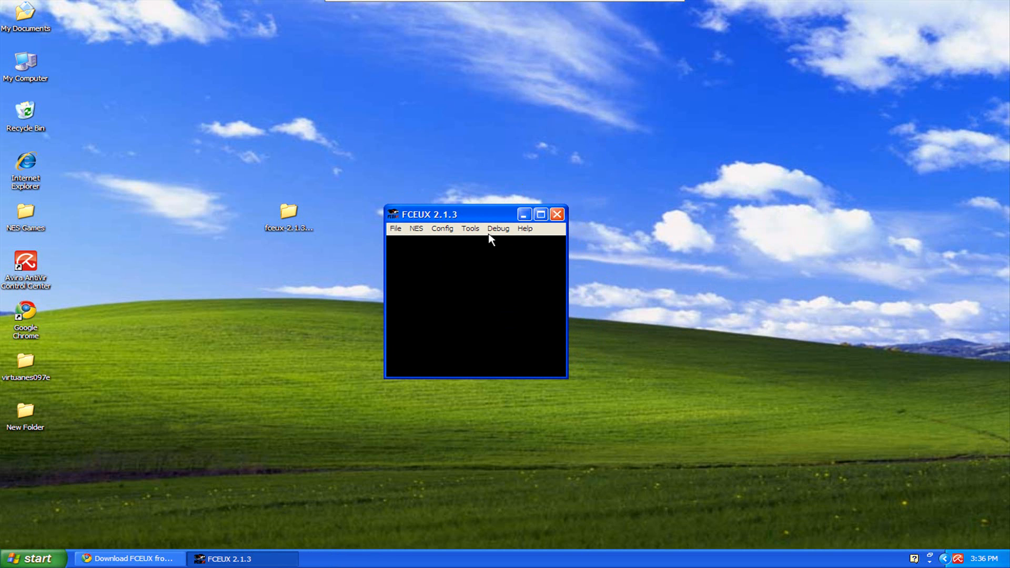
In Config > Video, set the windowed Special scaler to hq2x and close the dialog
left_click(443, 228)
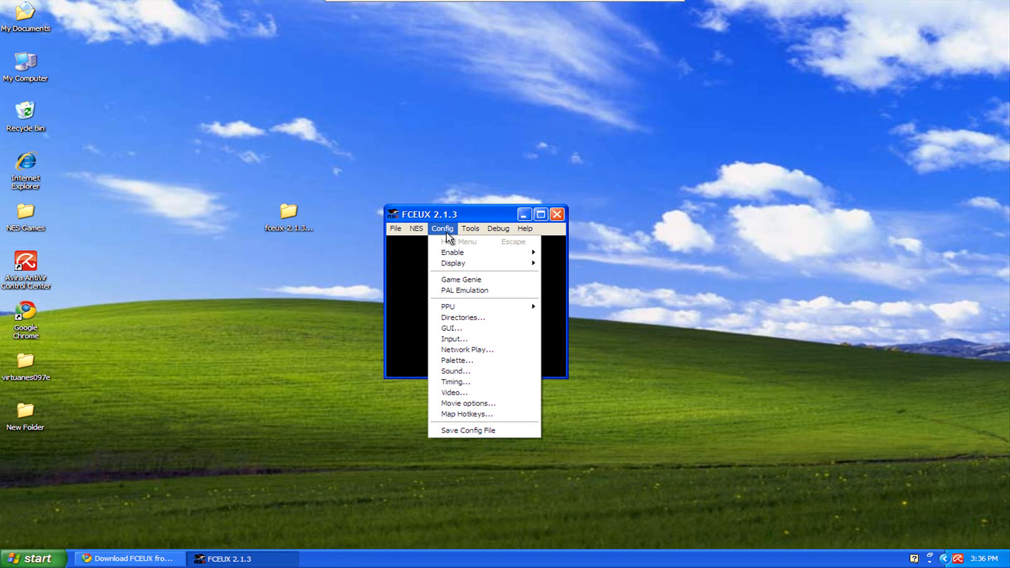
mouse_move(455, 371)
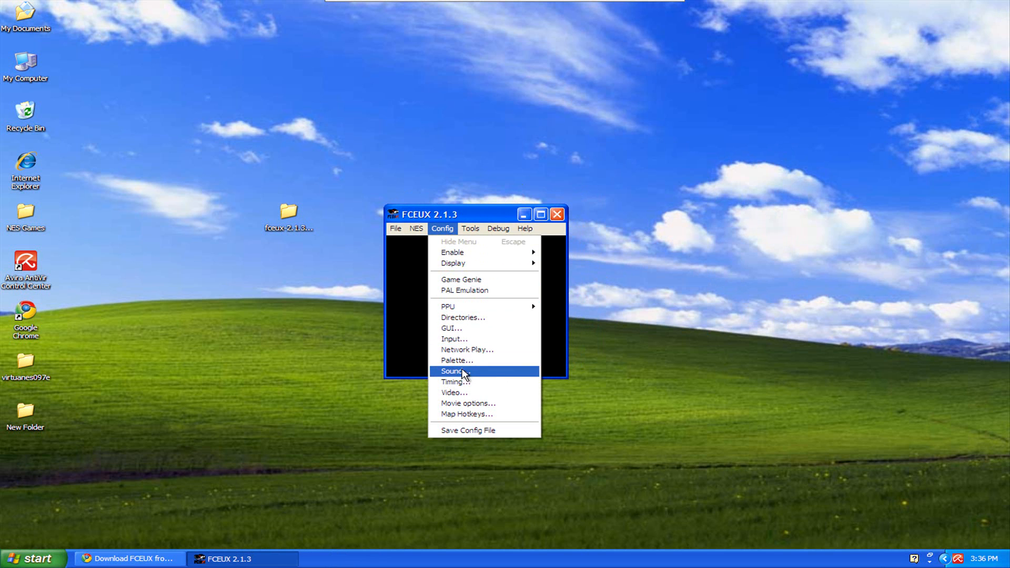
left_click(454, 371)
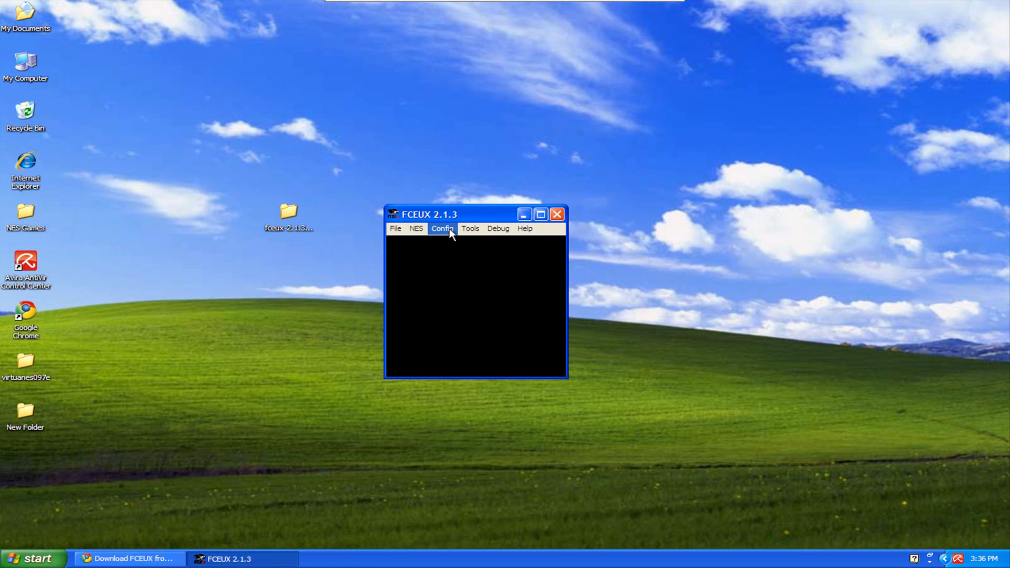
left_click(443, 228)
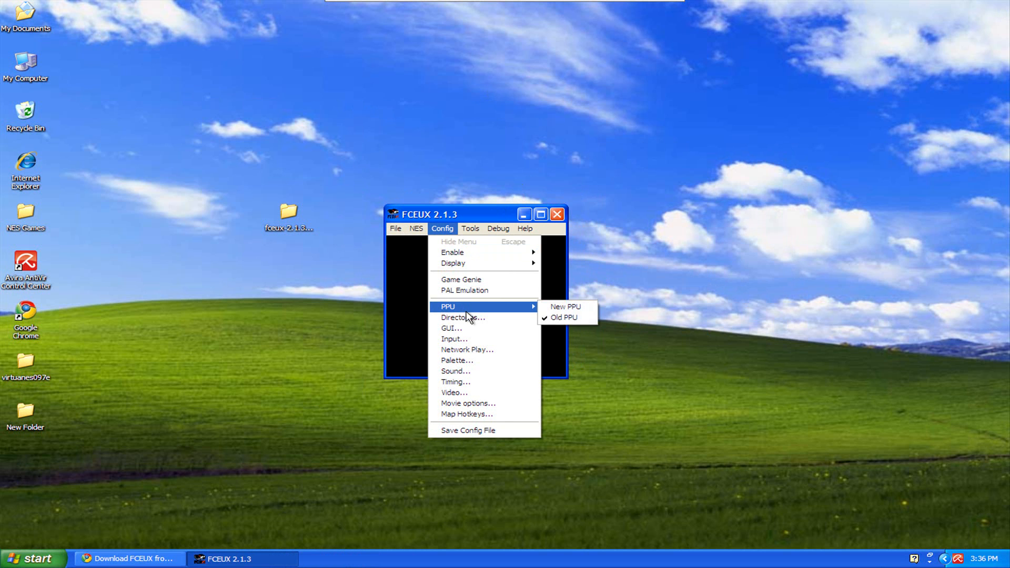
mouse_move(455, 371)
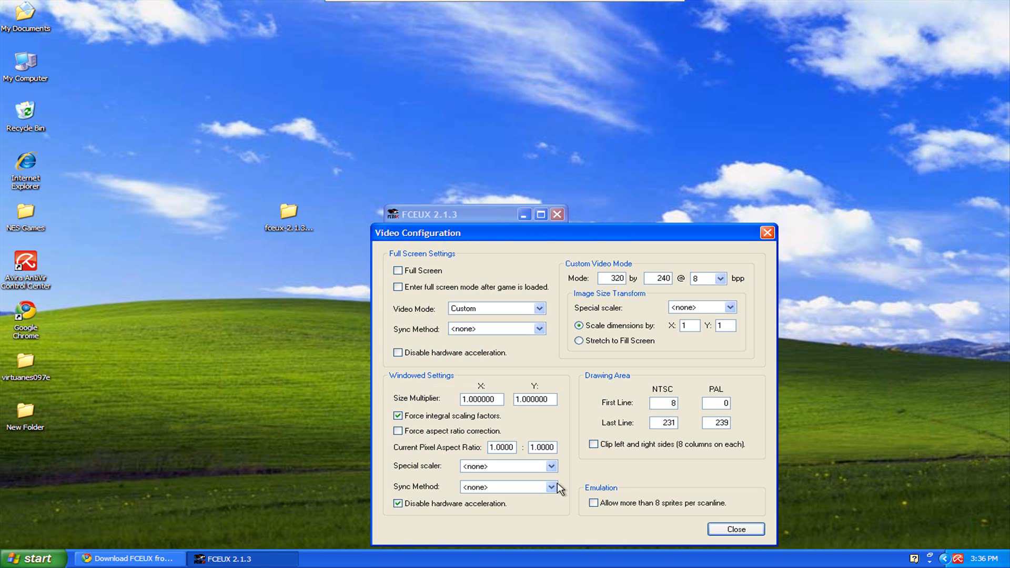
left_click(502, 466)
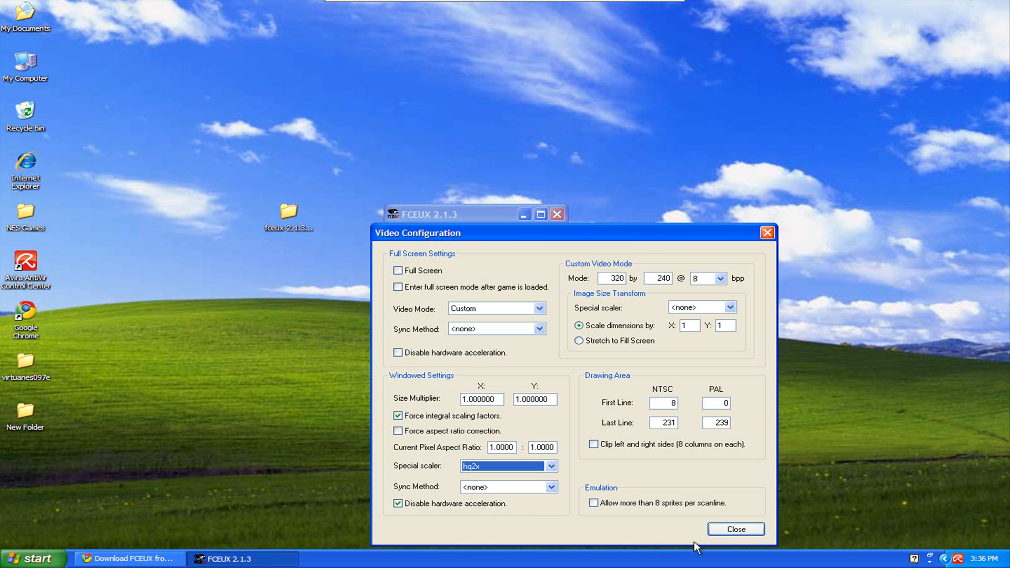
left_click(735, 530)
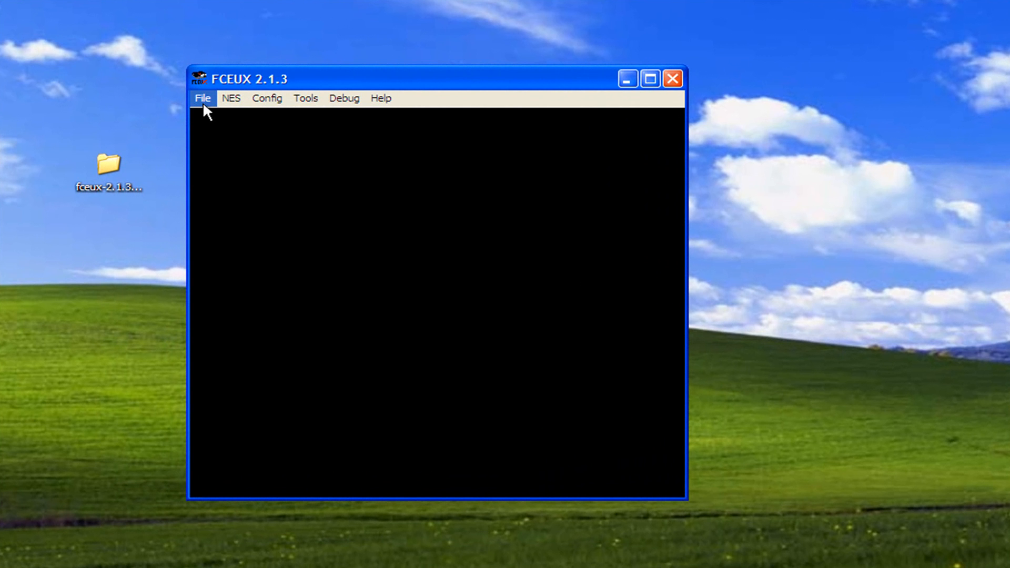
left_click(266, 98)
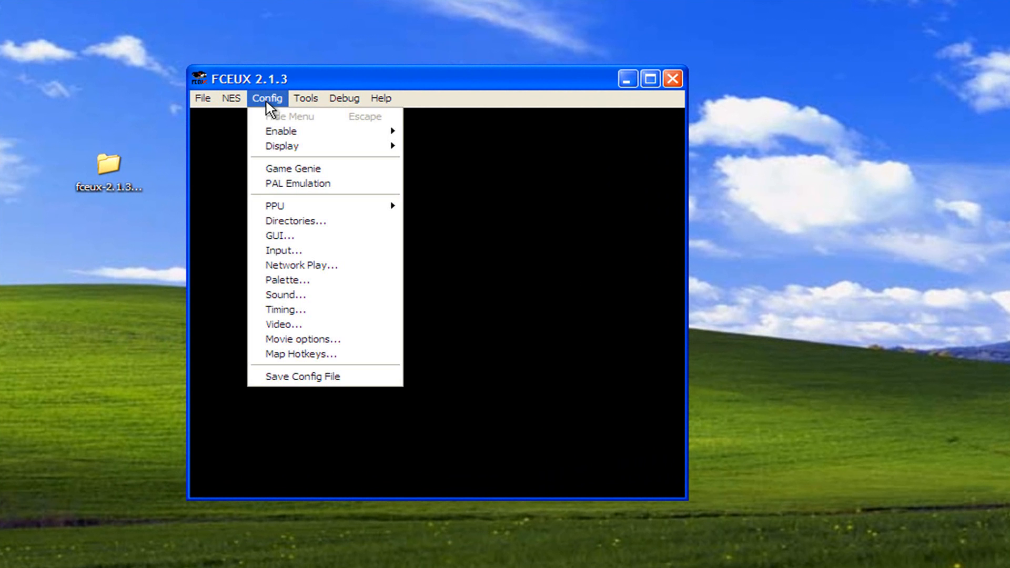
mouse_move(285, 172)
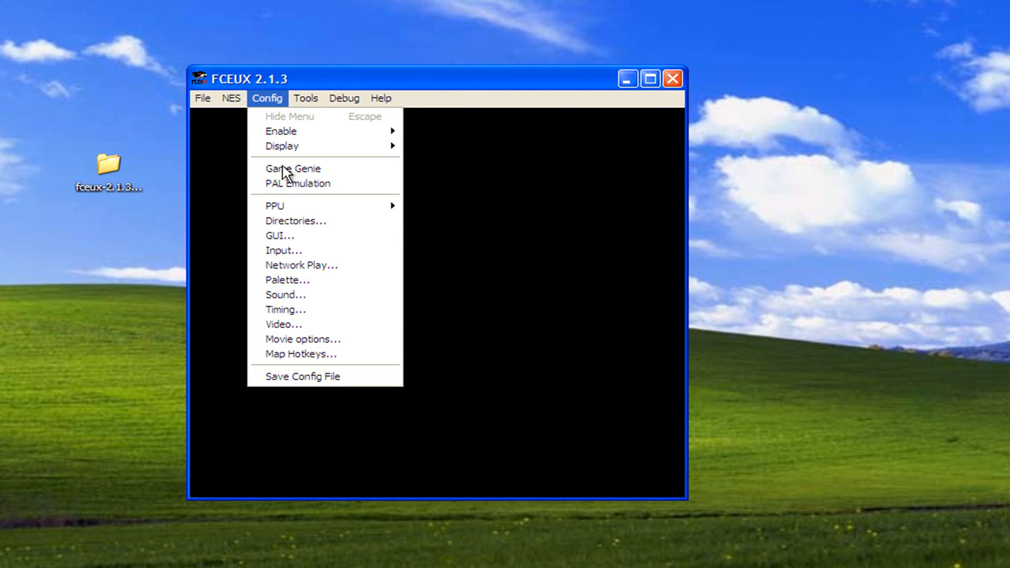
mouse_move(282, 251)
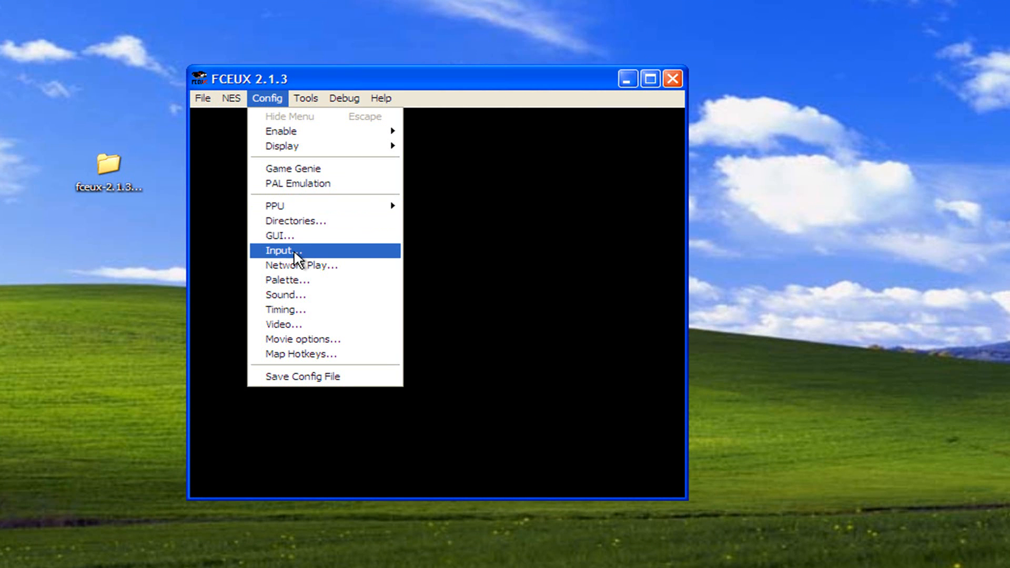
left_click(277, 251)
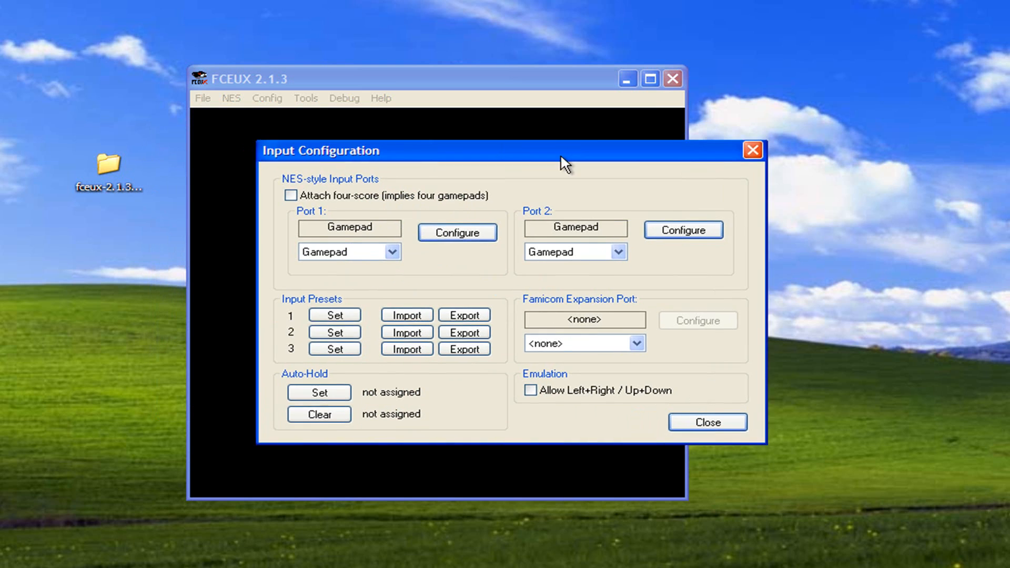
left_click_drag(564, 151, 512, 162)
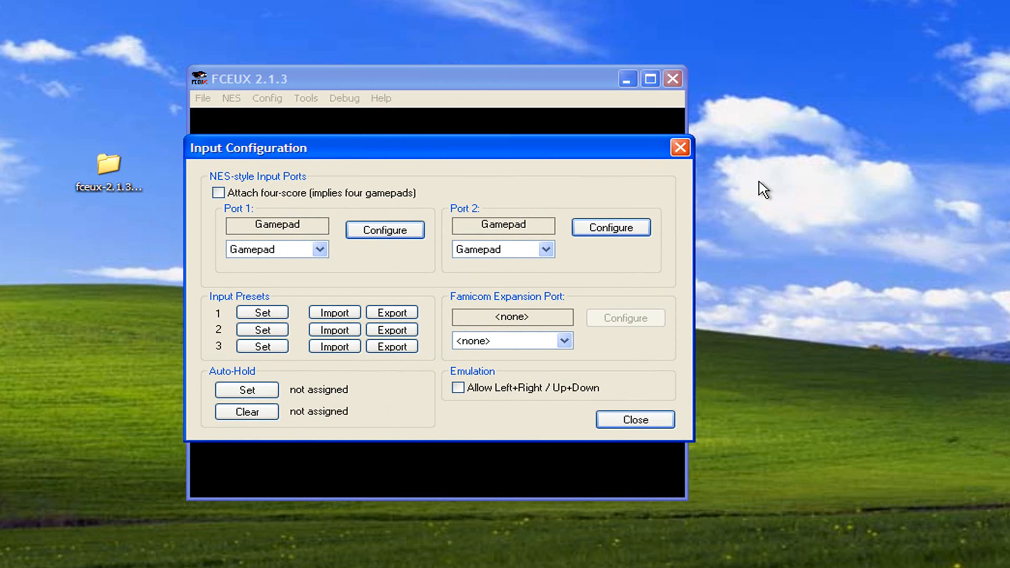
mouse_move(576, 269)
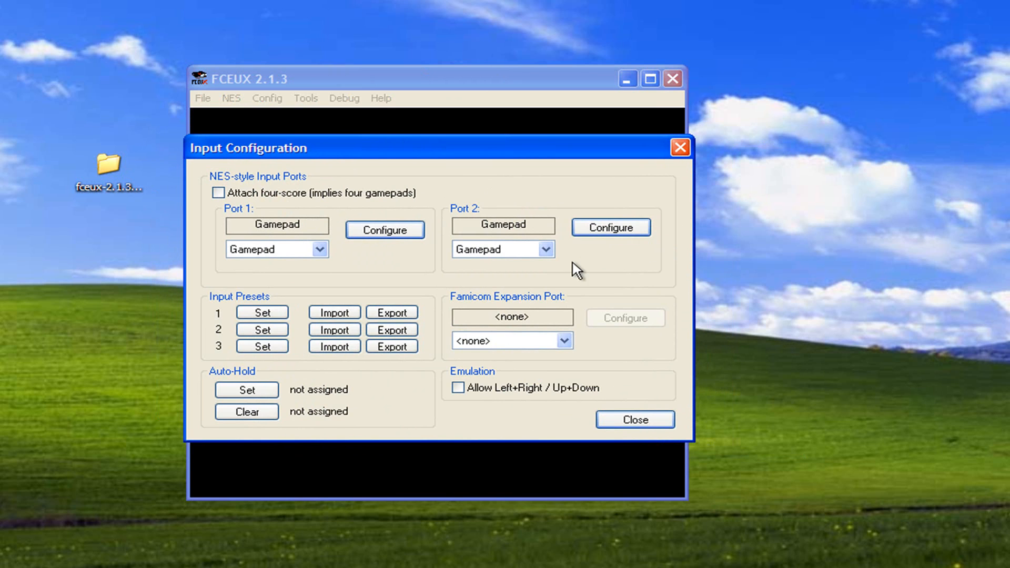
mouse_move(359, 272)
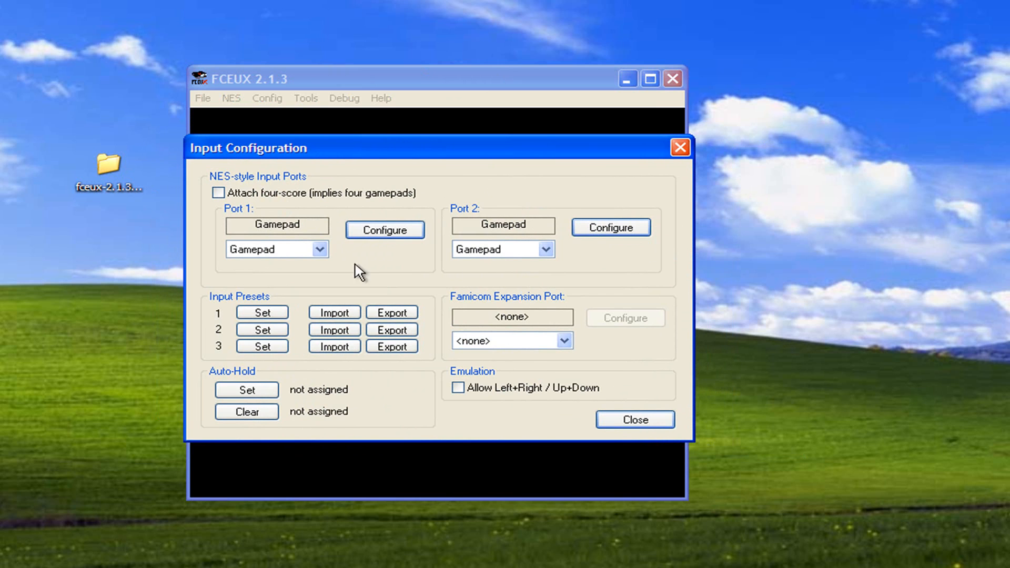
mouse_move(348, 290)
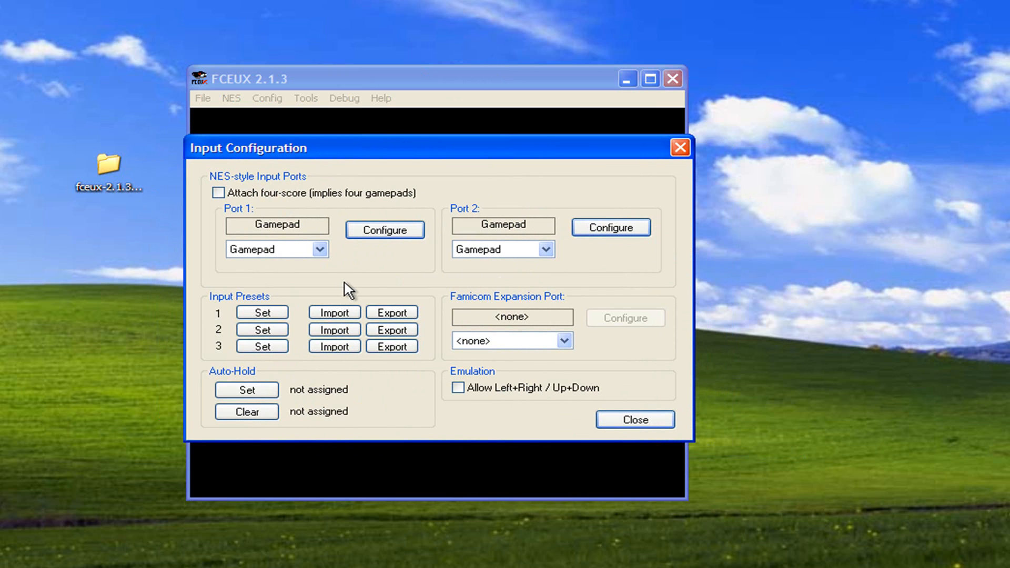
mouse_move(350, 286)
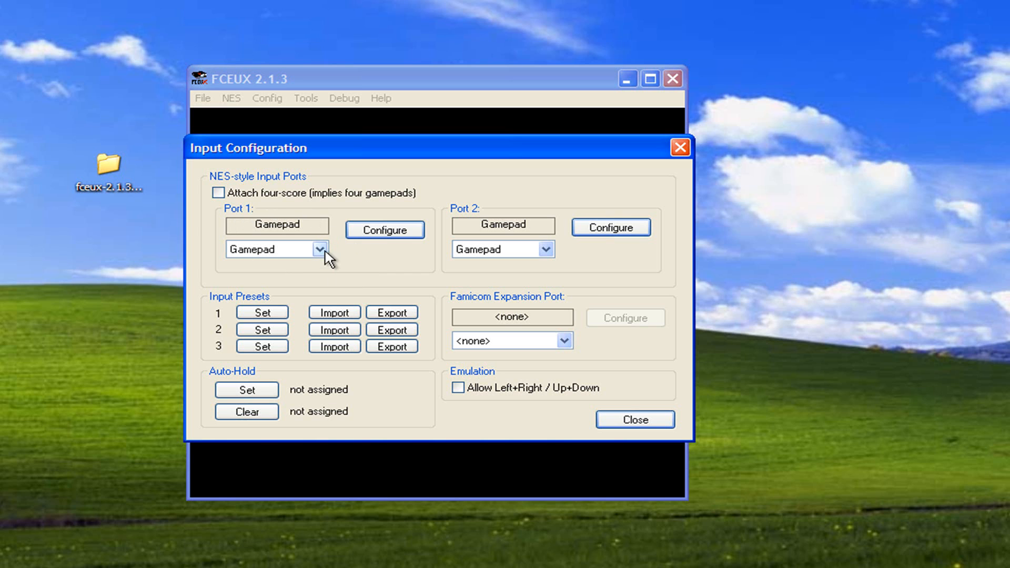
left_click(320, 249)
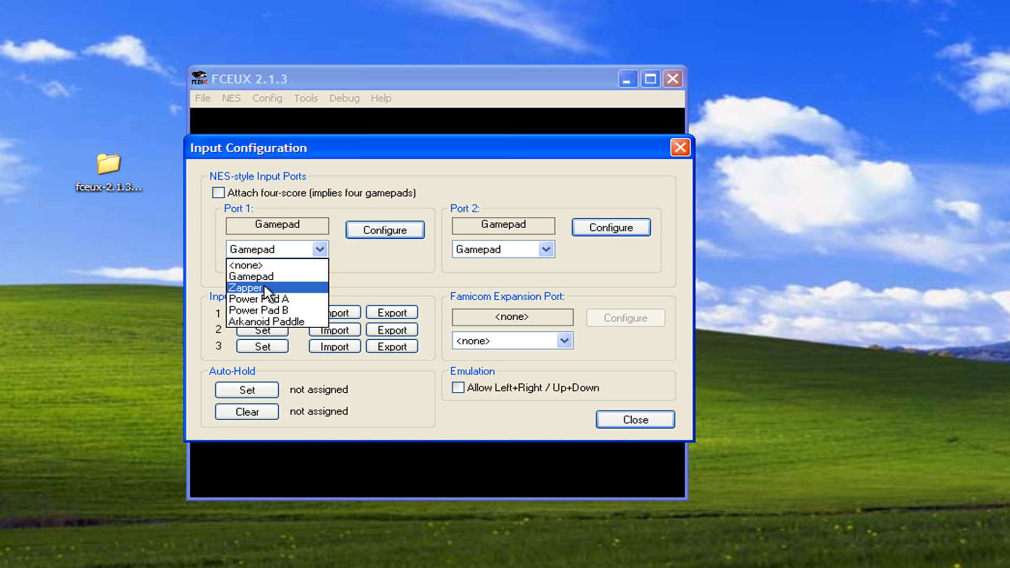
mouse_move(288, 303)
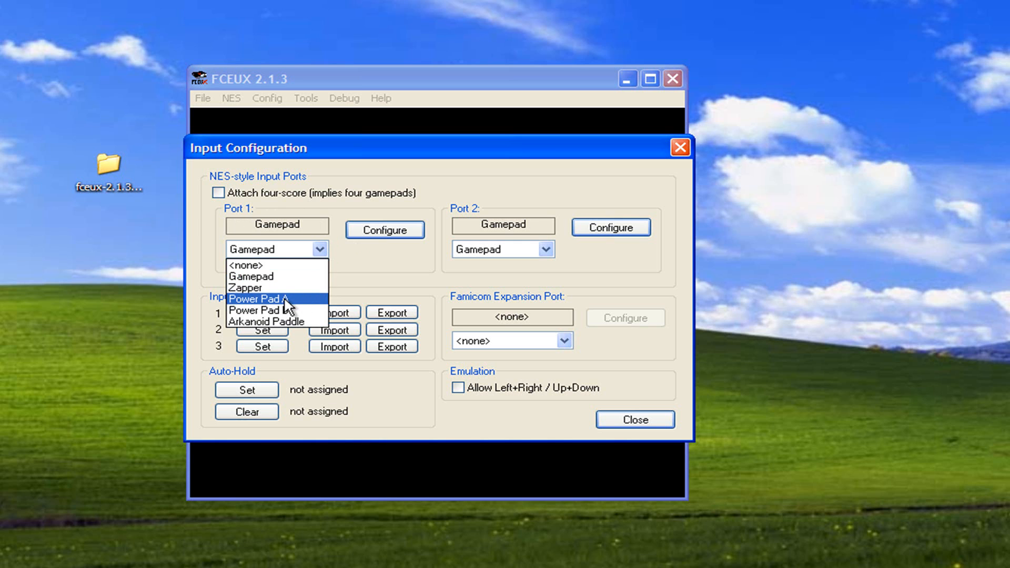
mouse_move(262, 321)
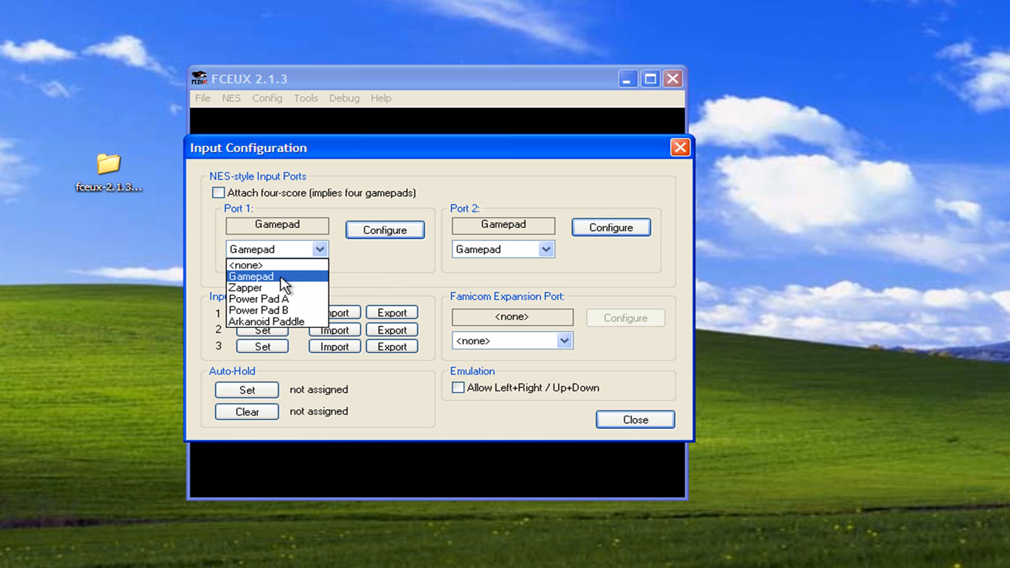
left_click(250, 276)
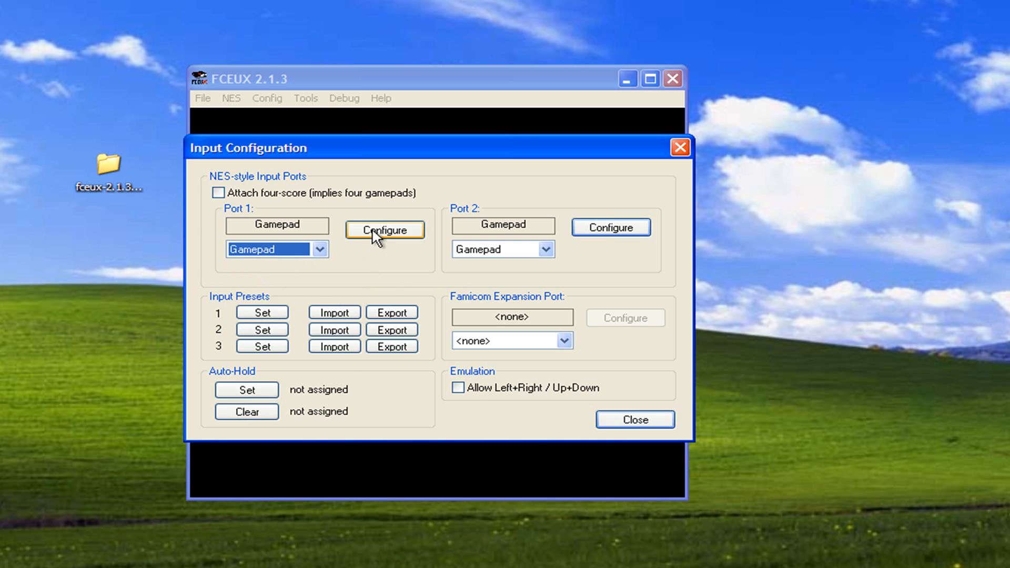
In Port 1's Virtual Gamepad 1, map Left, Up, Down and Right to the USB controller's stick
left_click(384, 229)
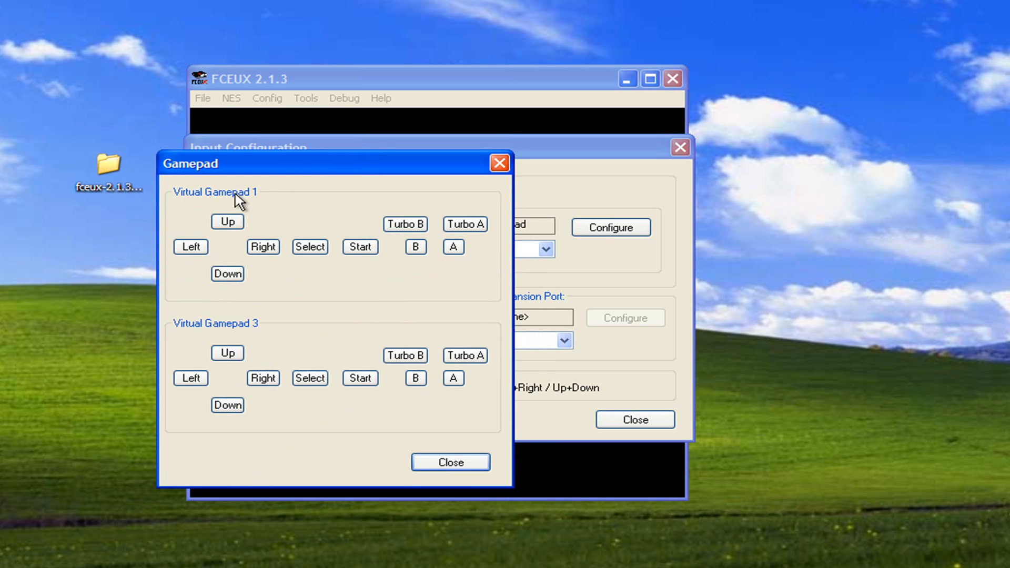
mouse_move(413, 348)
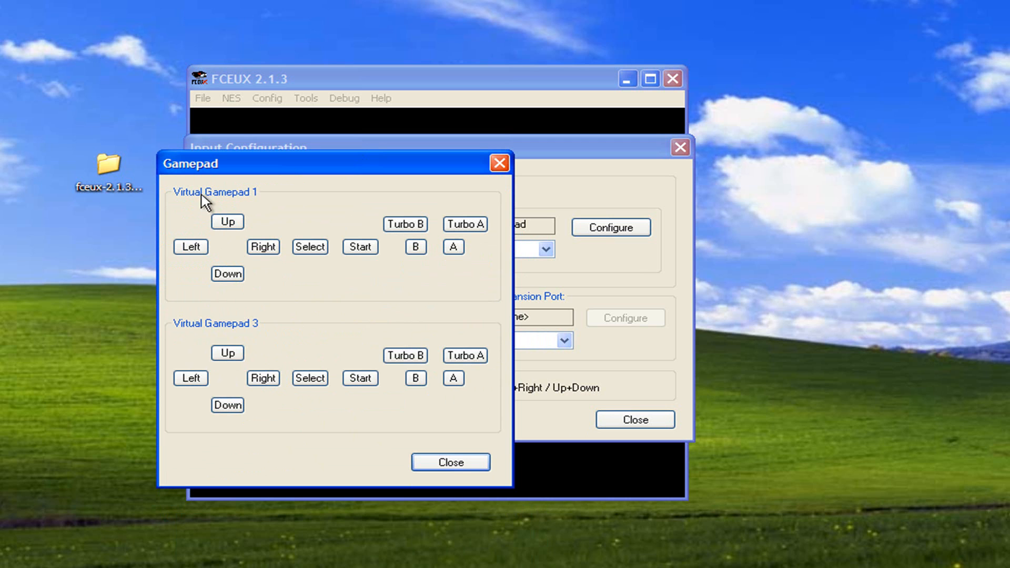
mouse_move(352, 305)
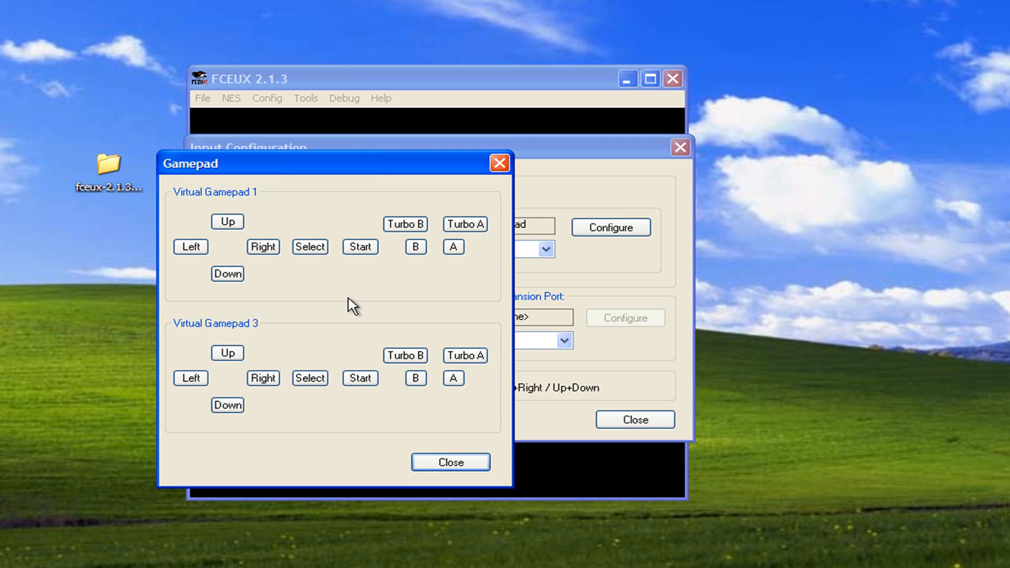
left_click(189, 377)
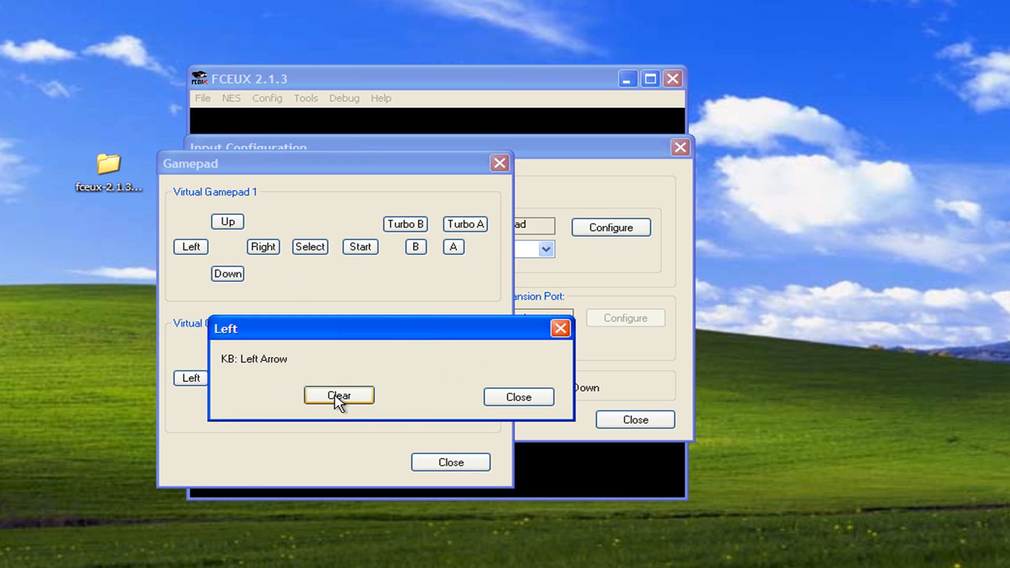
left_click(338, 394)
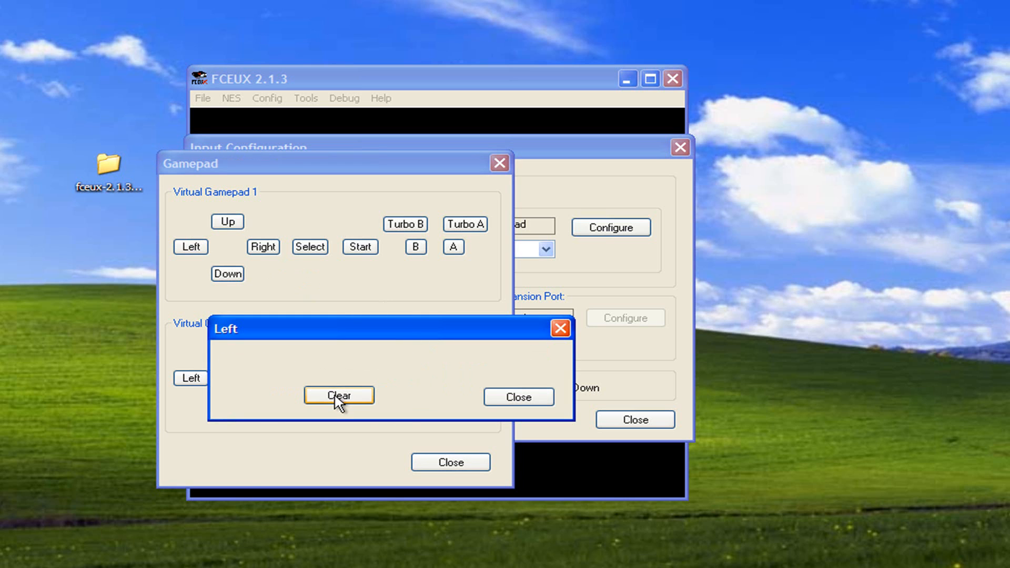
mouse_move(376, 373)
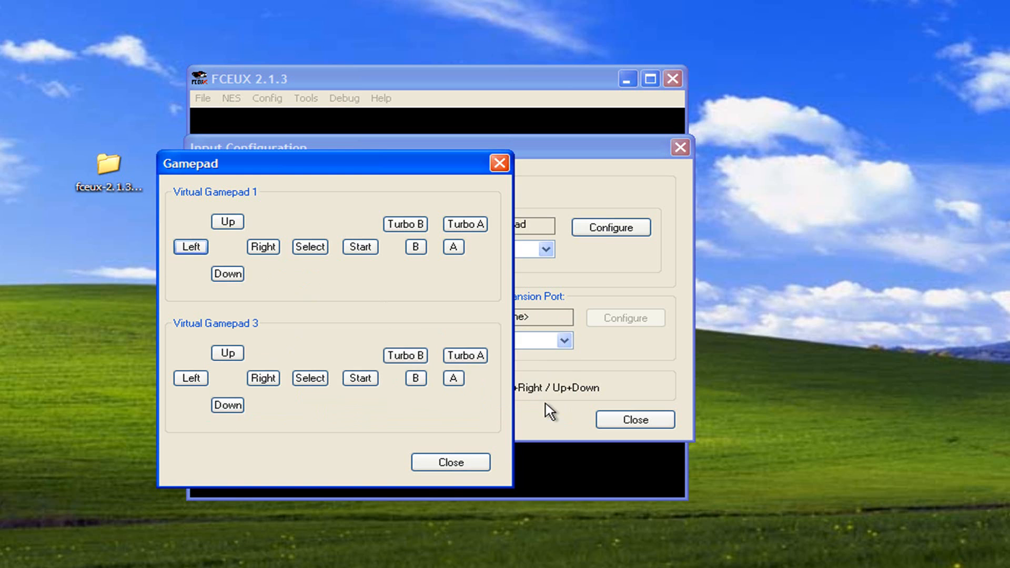
left_click(227, 221)
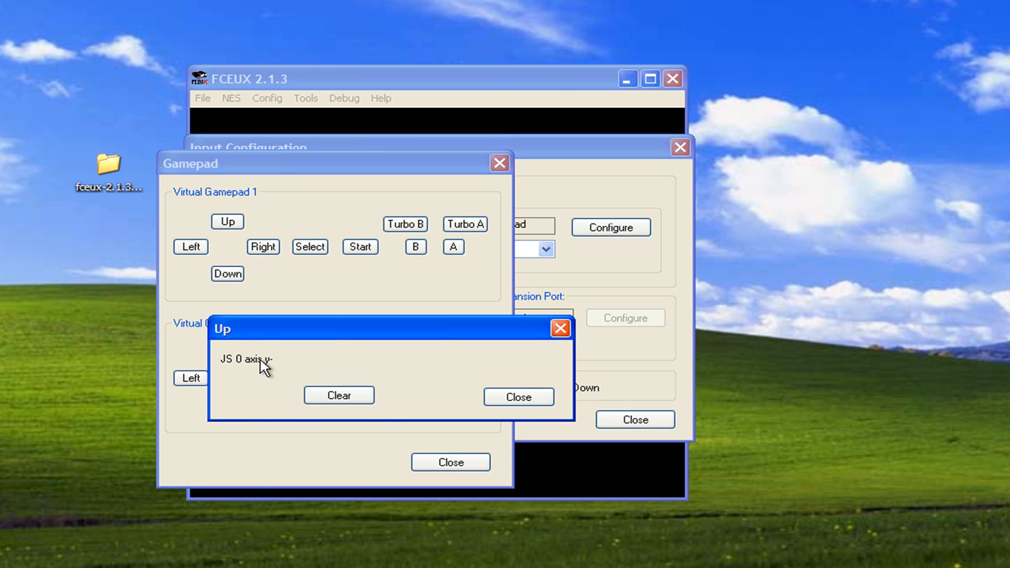
key("Down")
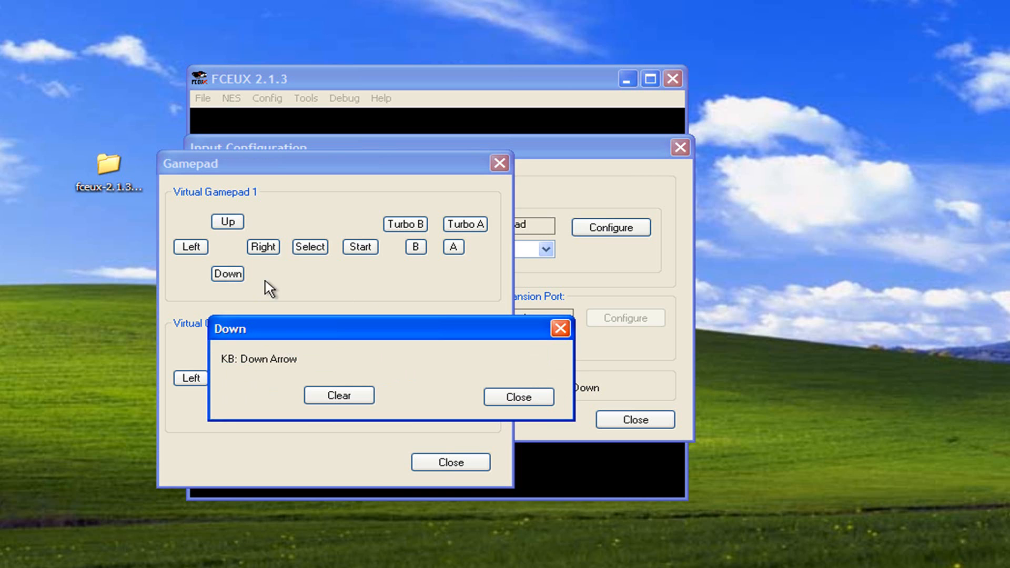
mouse_move(308, 370)
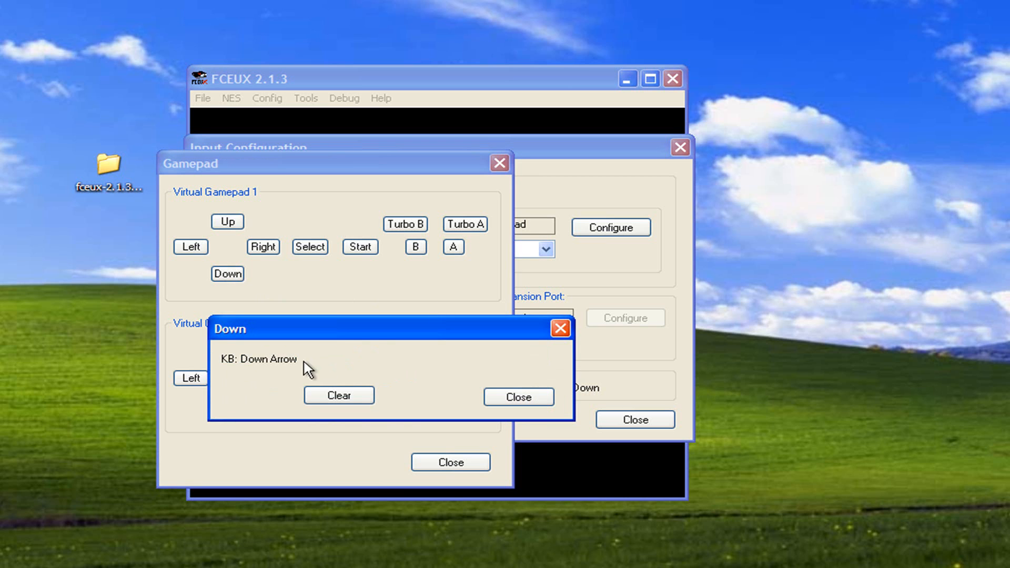
mouse_move(252, 322)
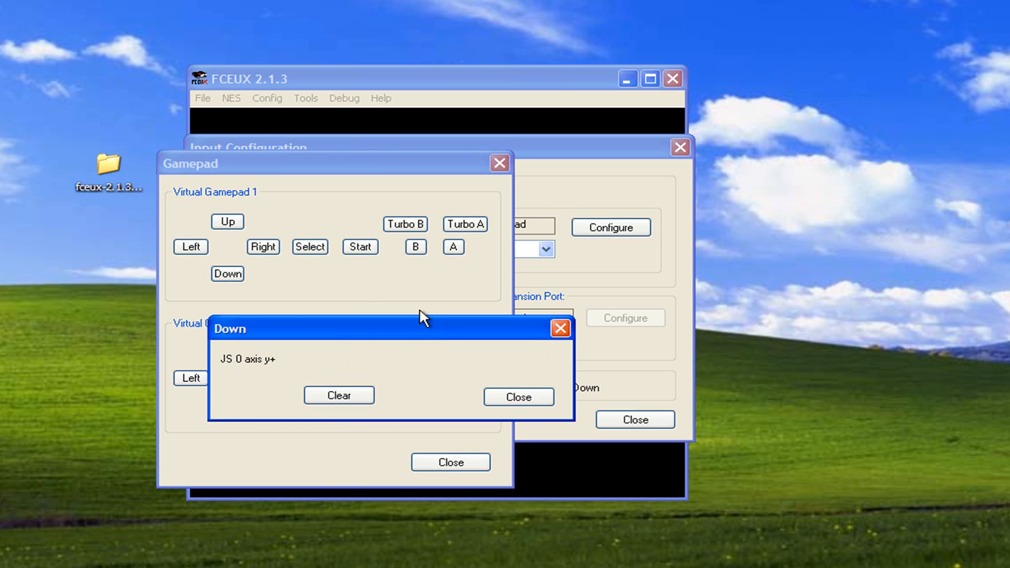
mouse_move(278, 401)
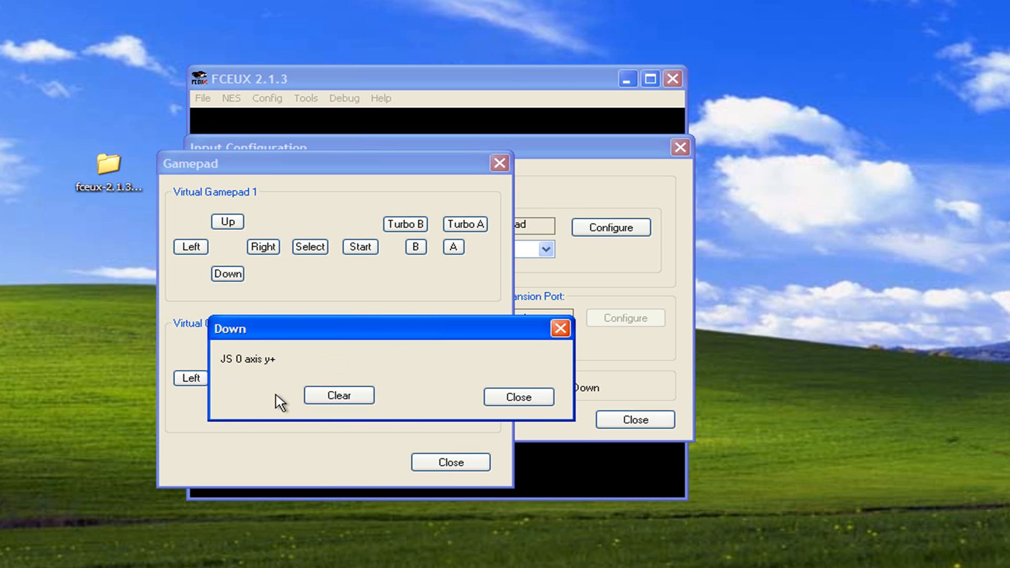
mouse_move(270, 392)
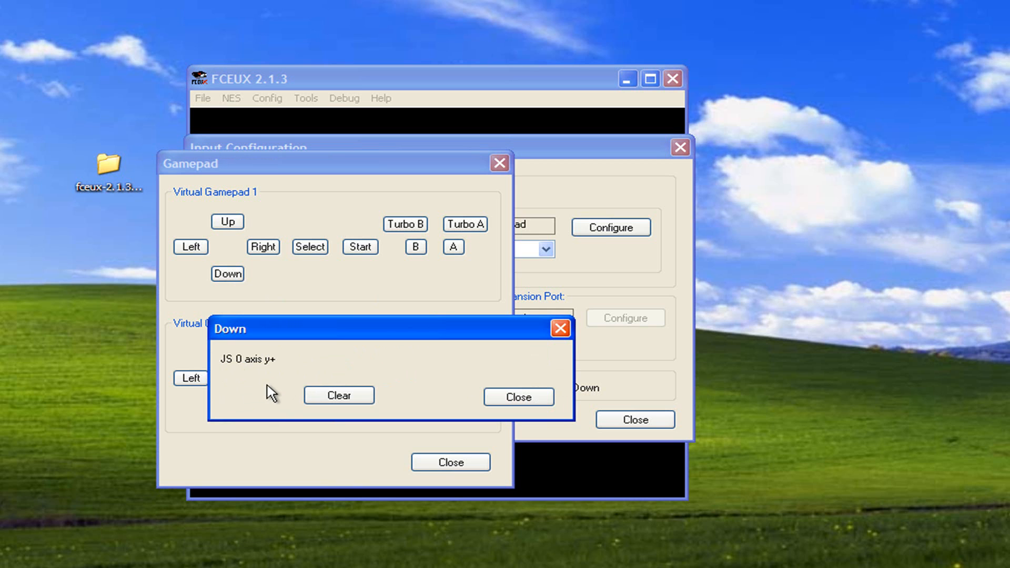
left_click(517, 397)
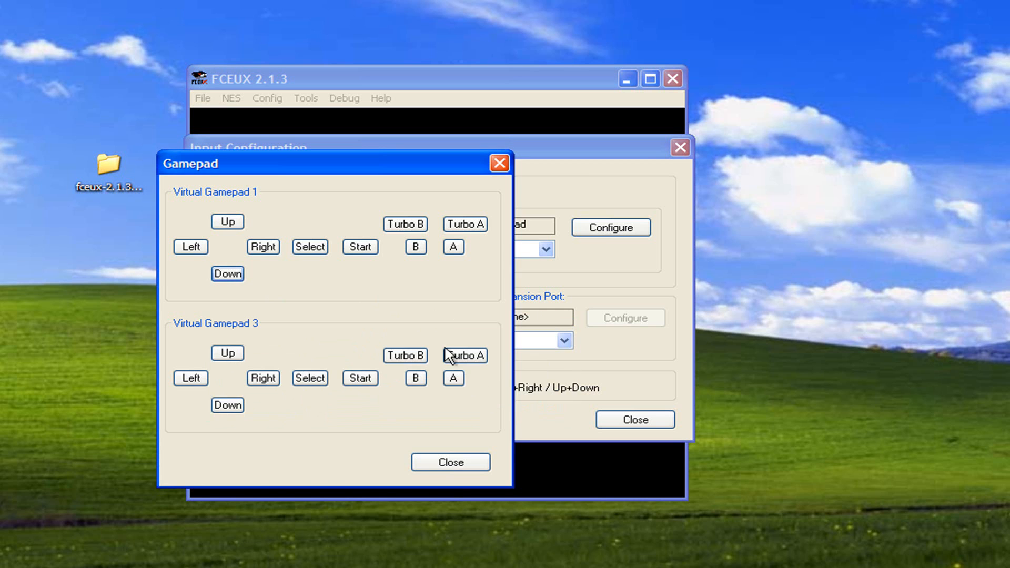
left_click(262, 246)
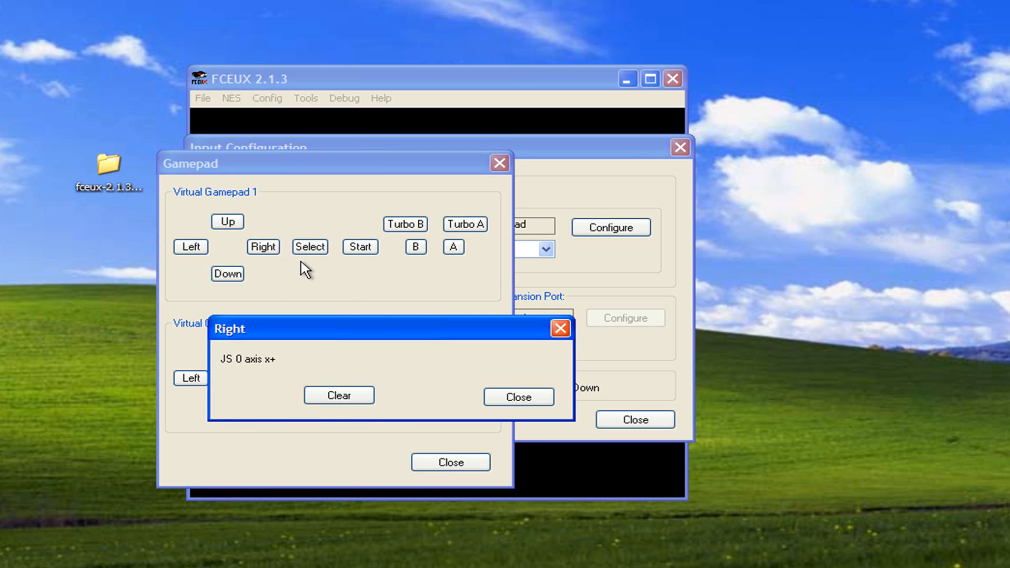
left_click(517, 396)
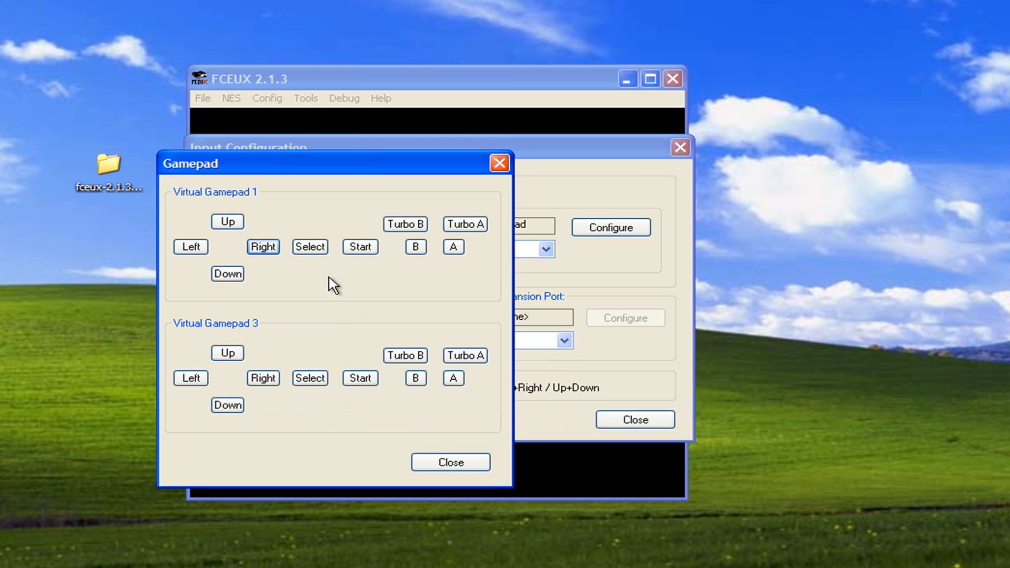
Map Virtual Gamepad 1's Select, Start, B and A to the USB controller's buttons
left_click(310, 246)
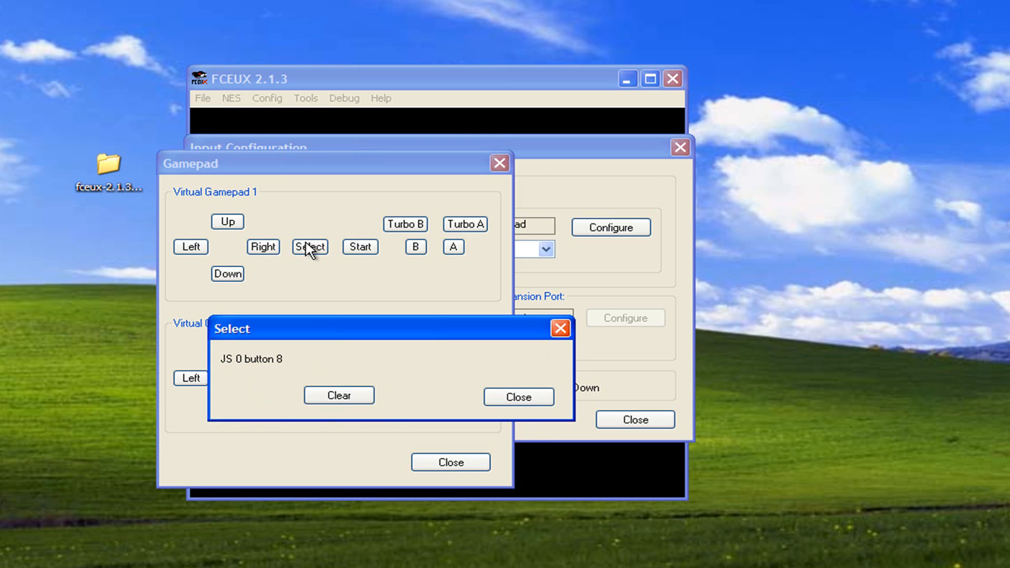
left_click(518, 397)
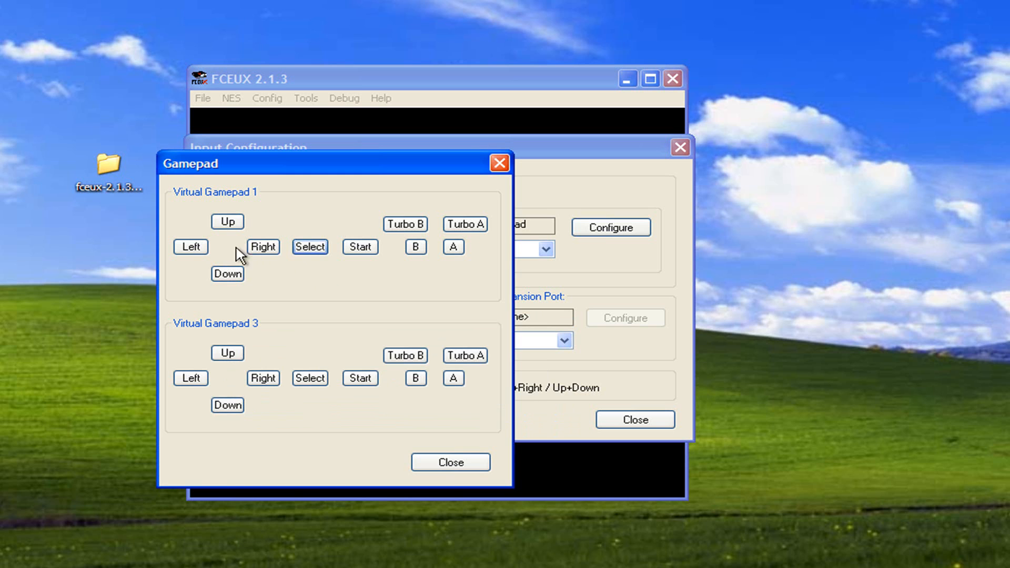
left_click(309, 246)
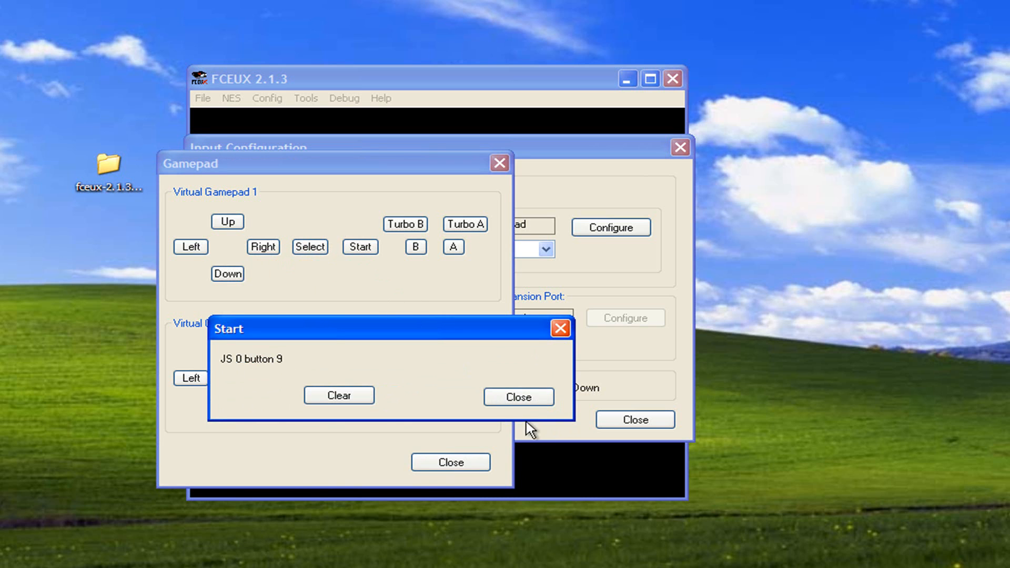
left_click(415, 246)
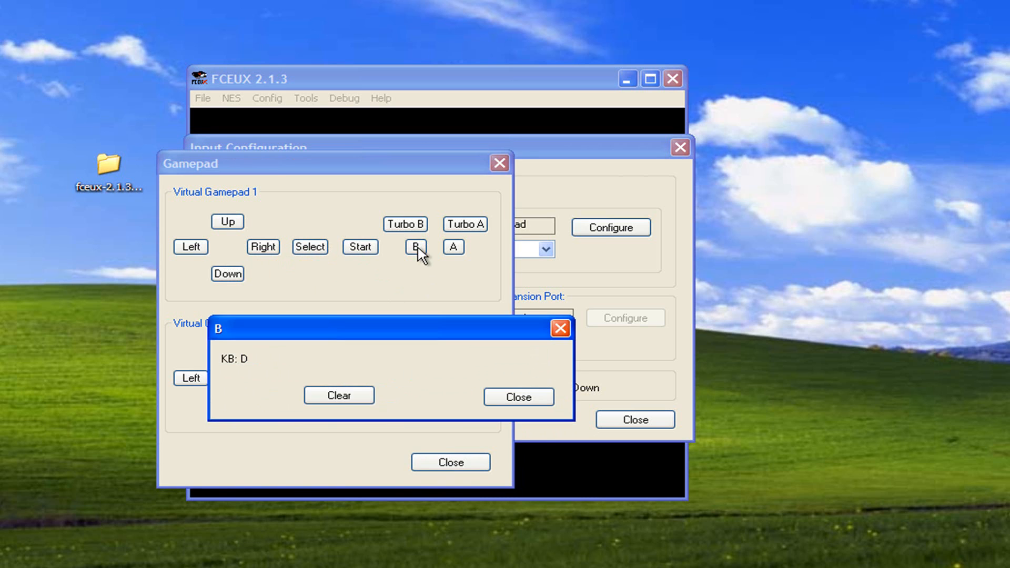
left_click(453, 246)
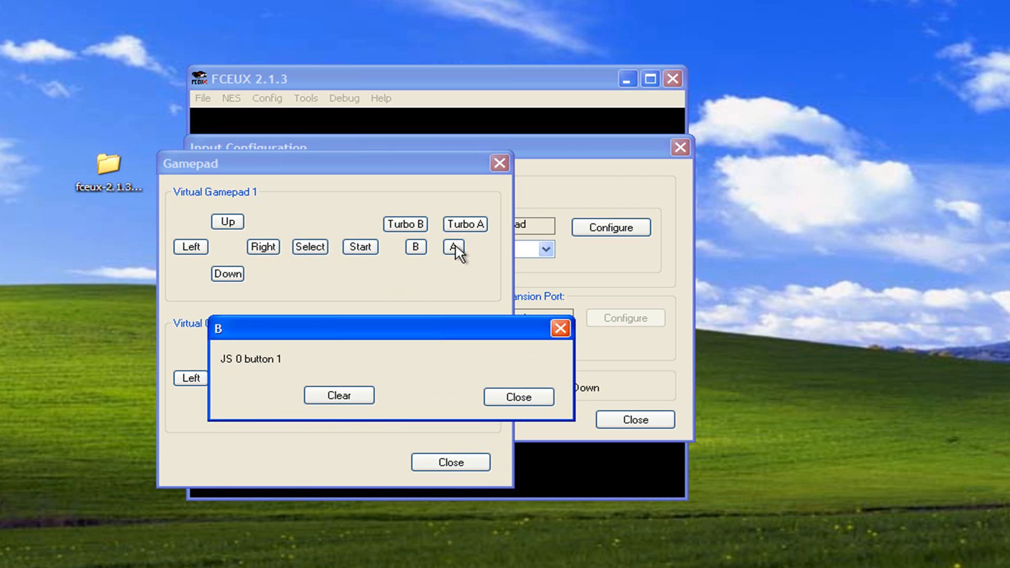
left_click(517, 396)
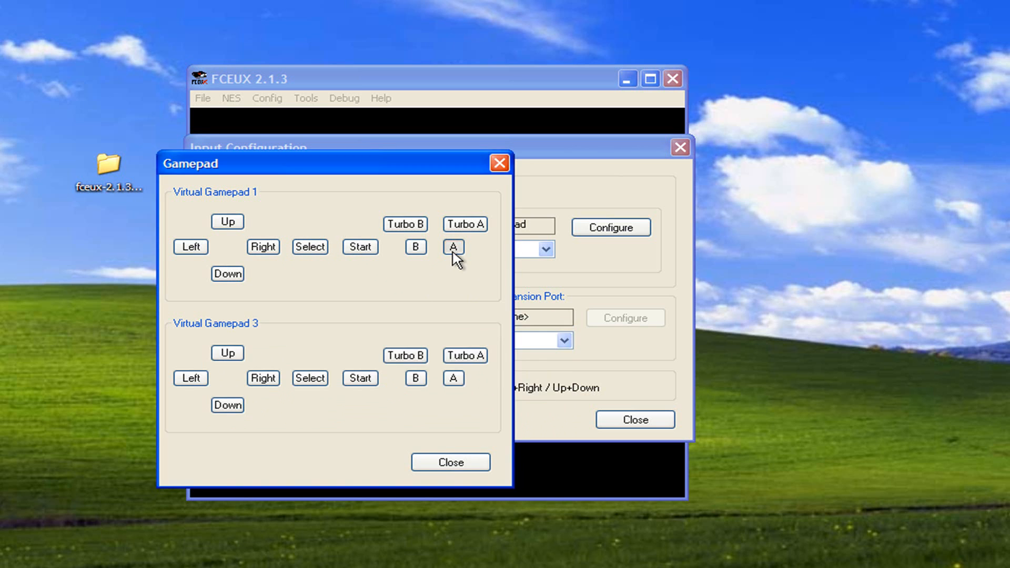
left_click(452, 246)
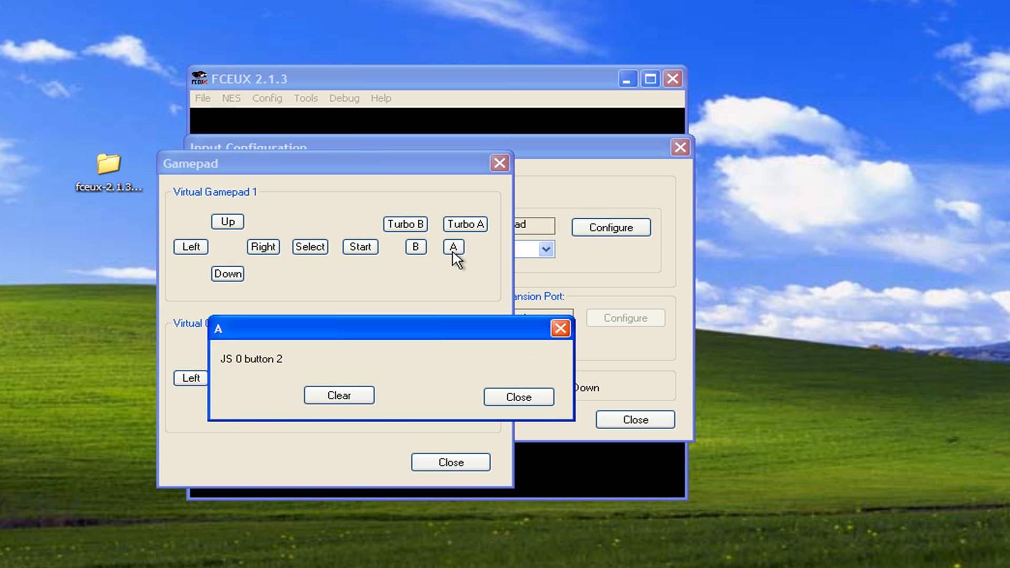
left_click(517, 397)
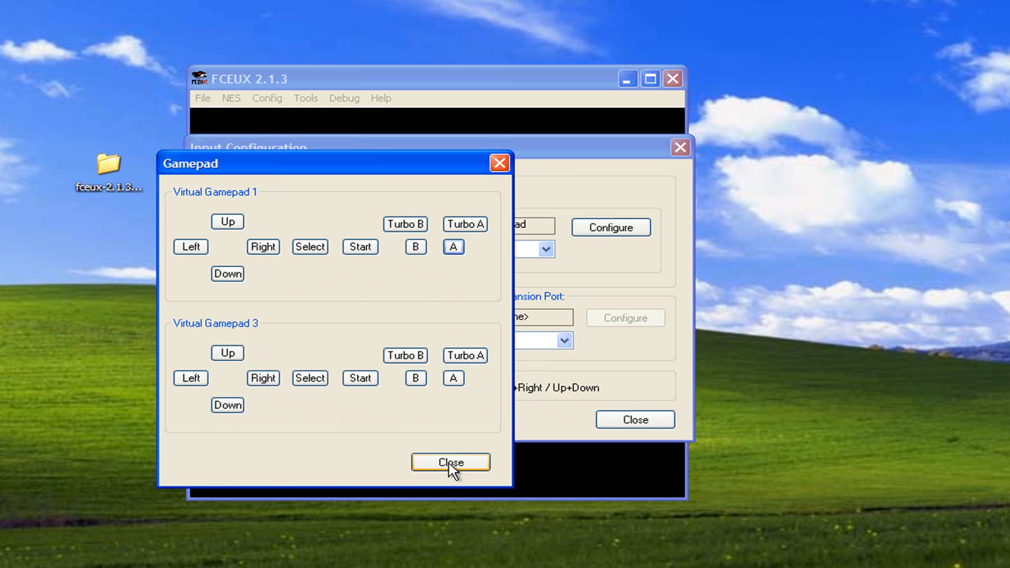
Set Port 2 to the Zapper and enable 'Allow Left+Right / Up+Down' in Input Configuration
left_click(449, 461)
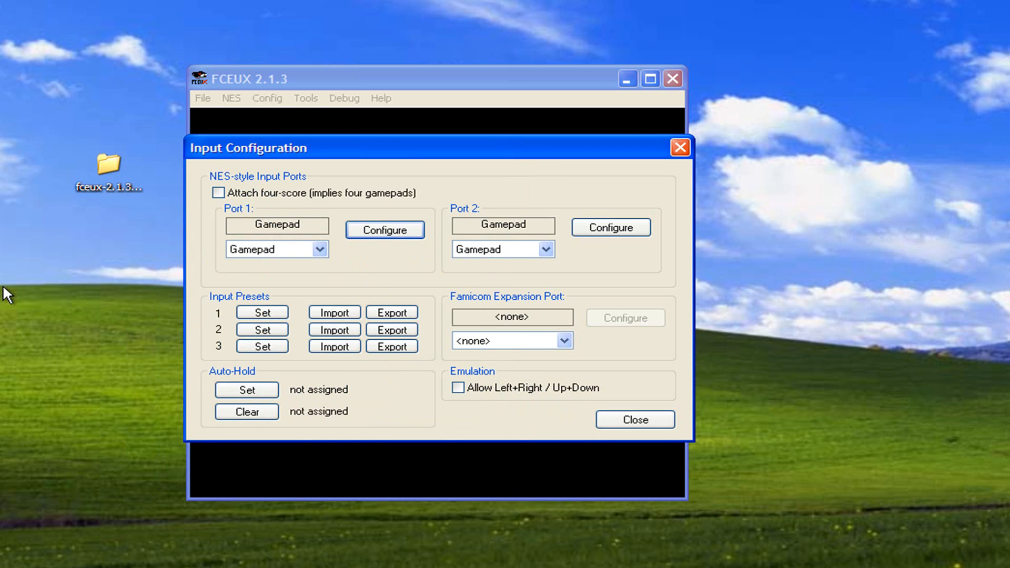
mouse_move(360, 266)
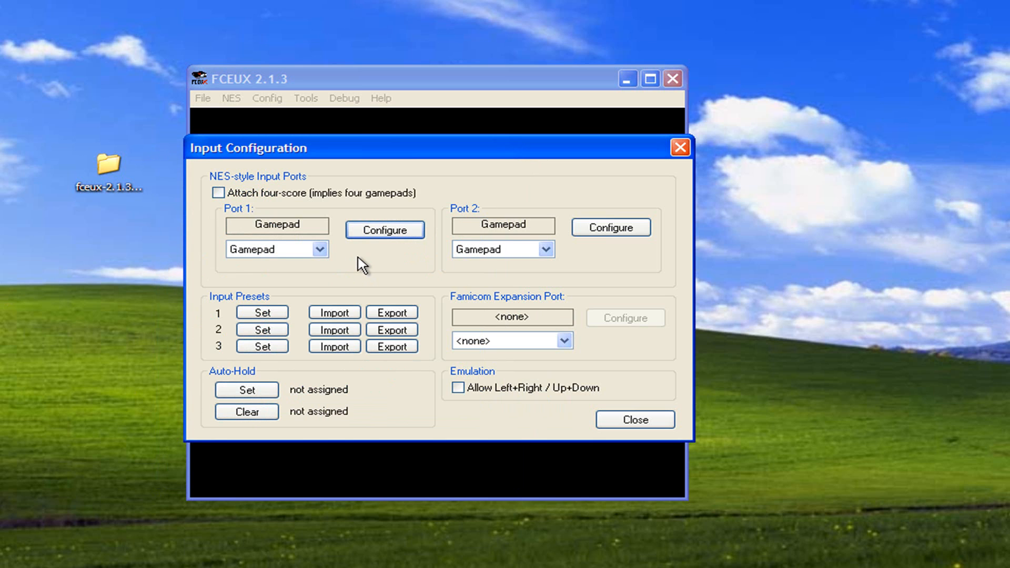
mouse_move(364, 264)
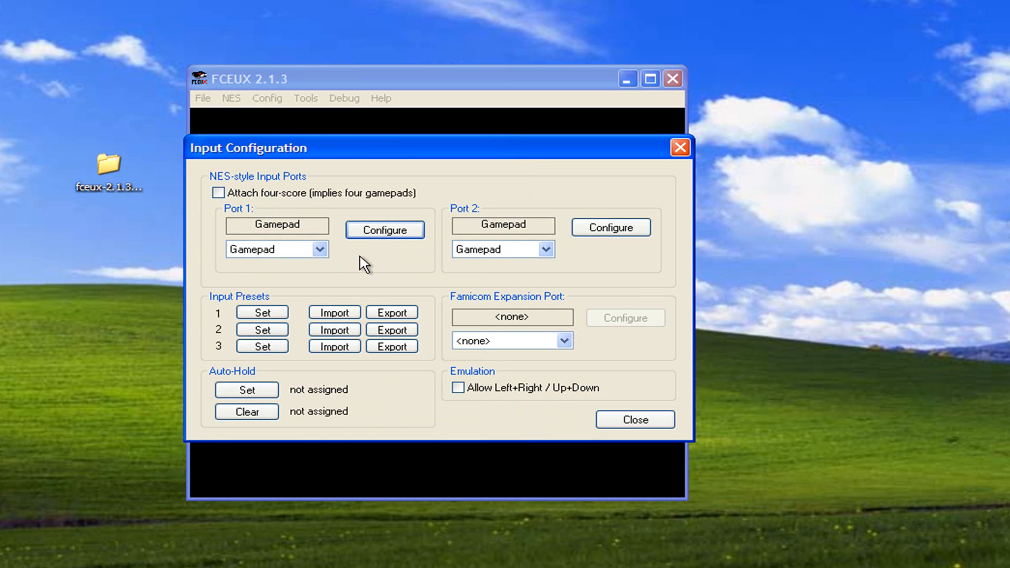
mouse_move(562, 272)
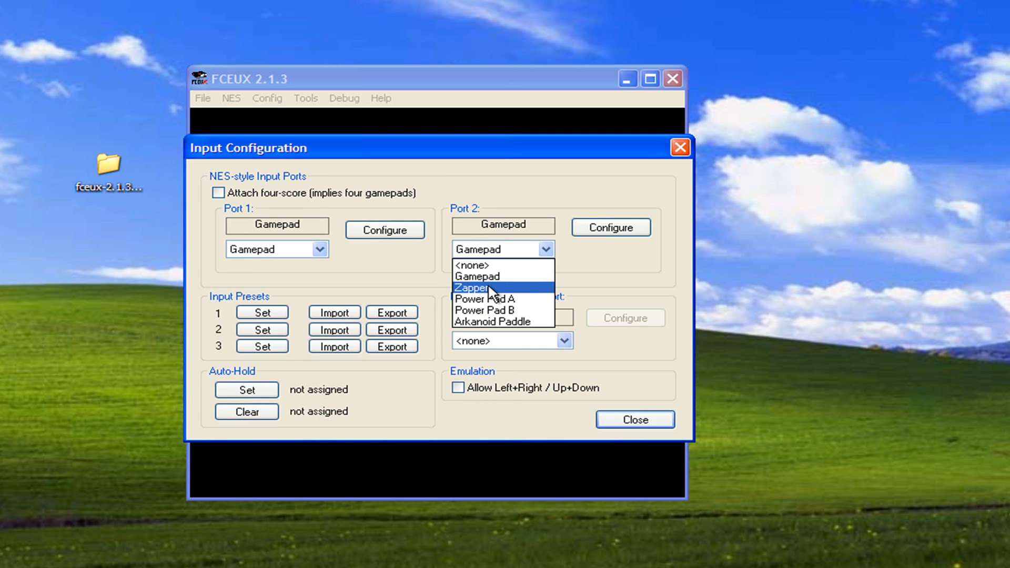
left_click(471, 287)
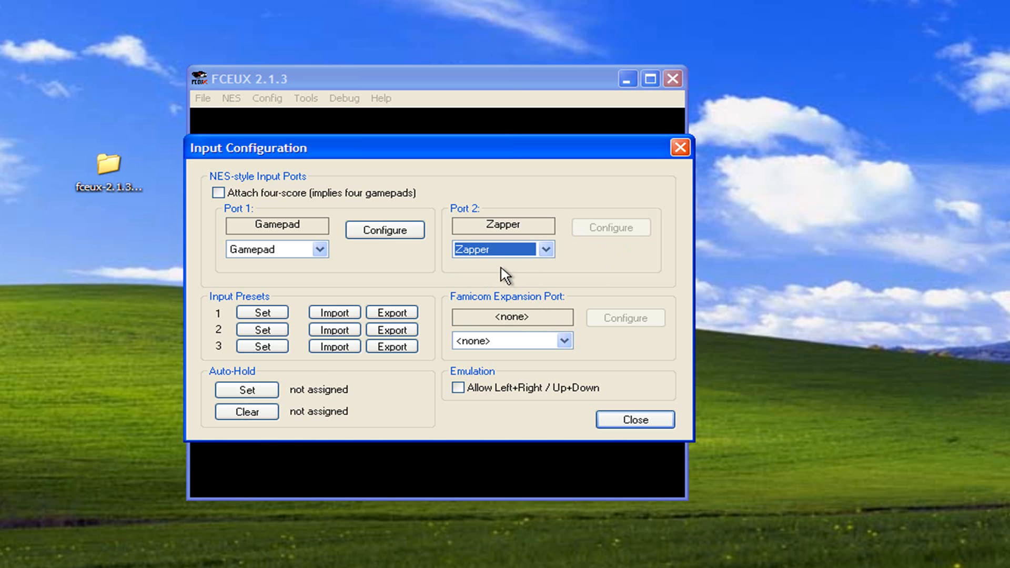
mouse_move(538, 276)
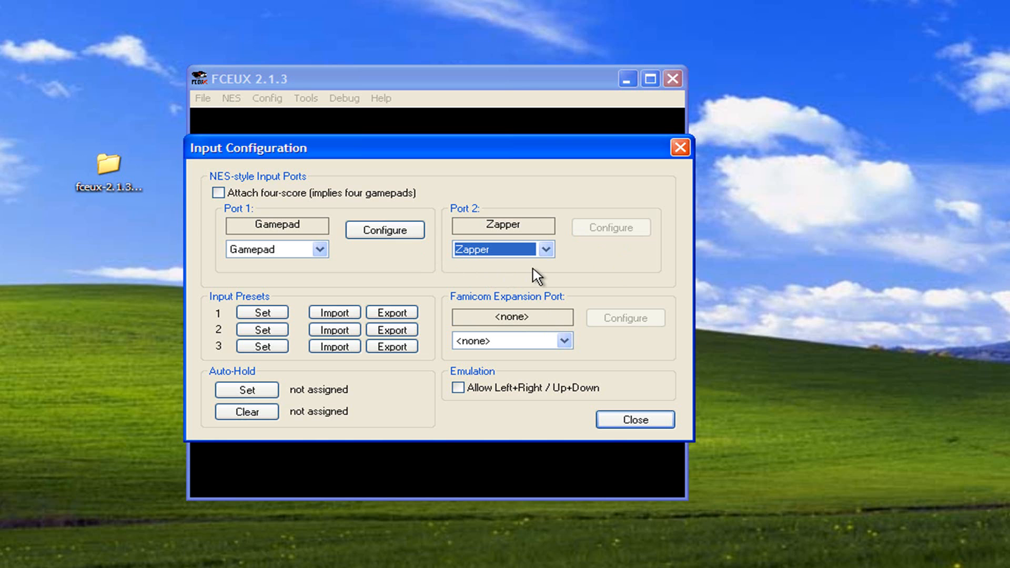
mouse_move(638, 236)
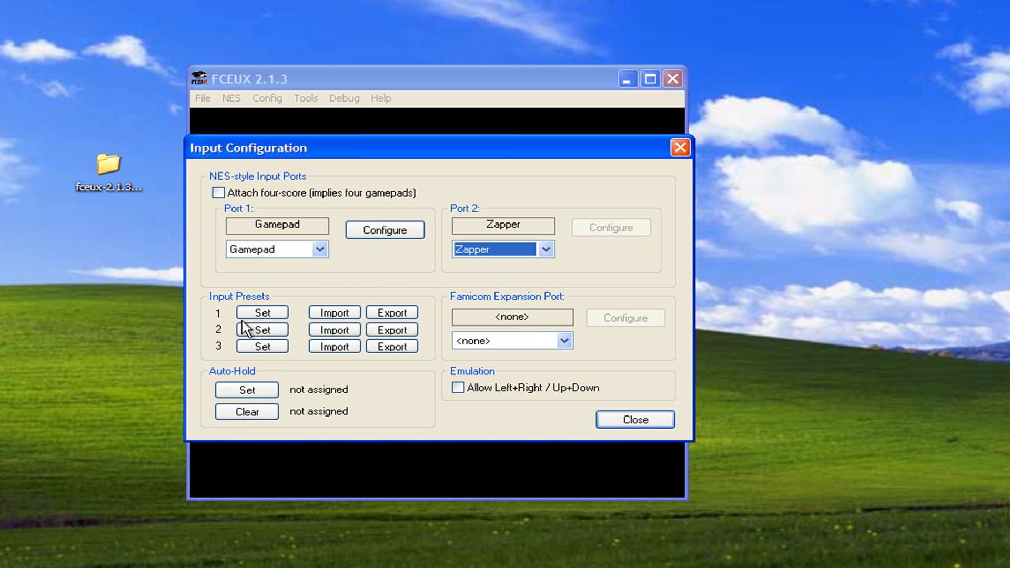
mouse_move(290, 366)
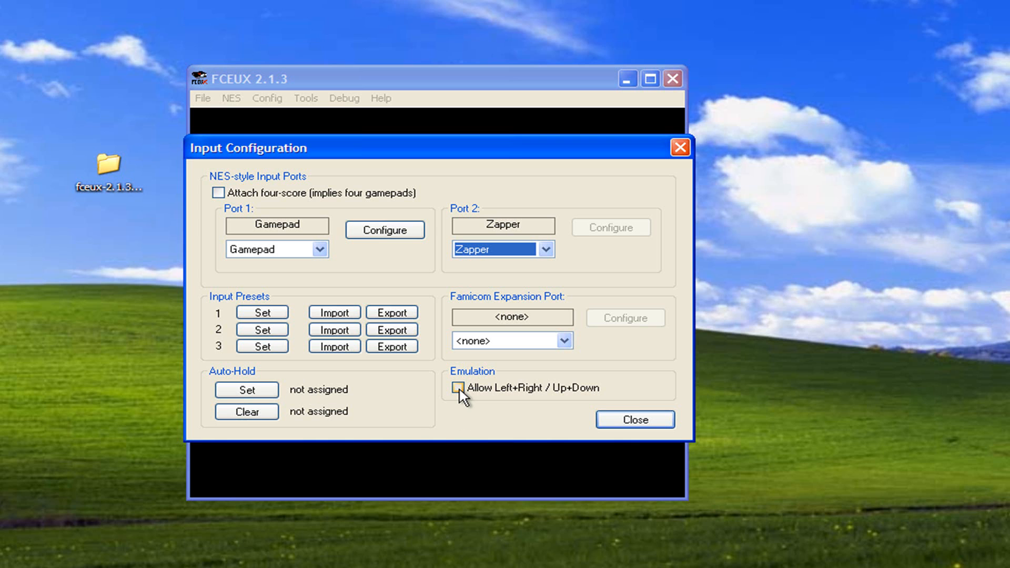
left_click(458, 387)
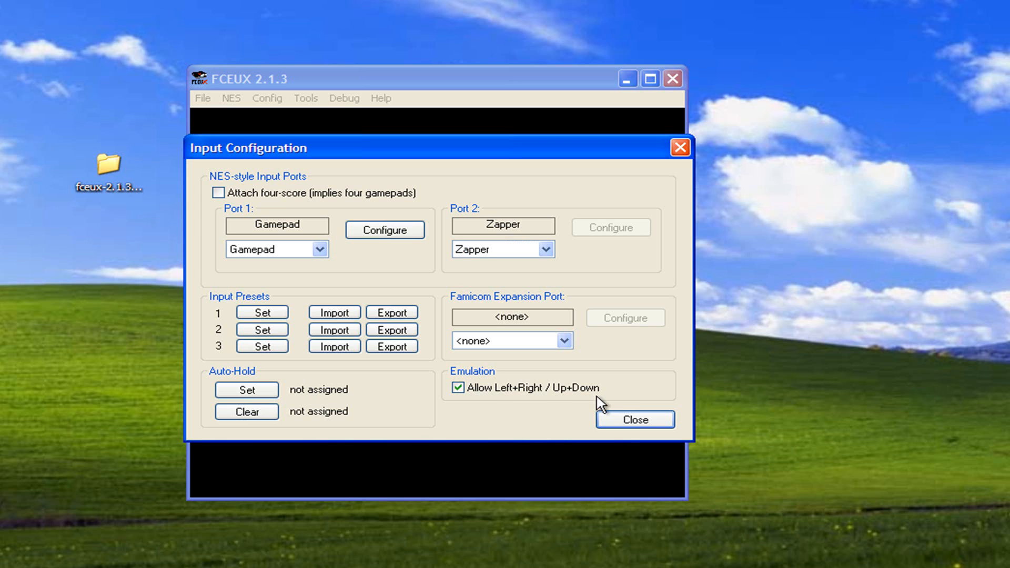
mouse_move(491, 418)
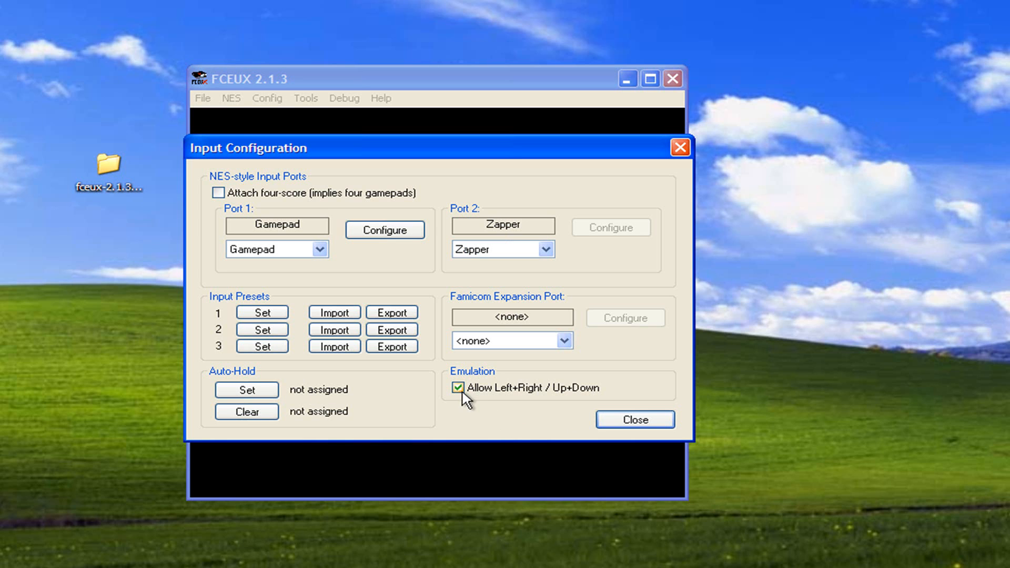
Close the Input dialog and load 'Megaman V (U) [!p].nes' from New Folder on the desktop
left_click(634, 420)
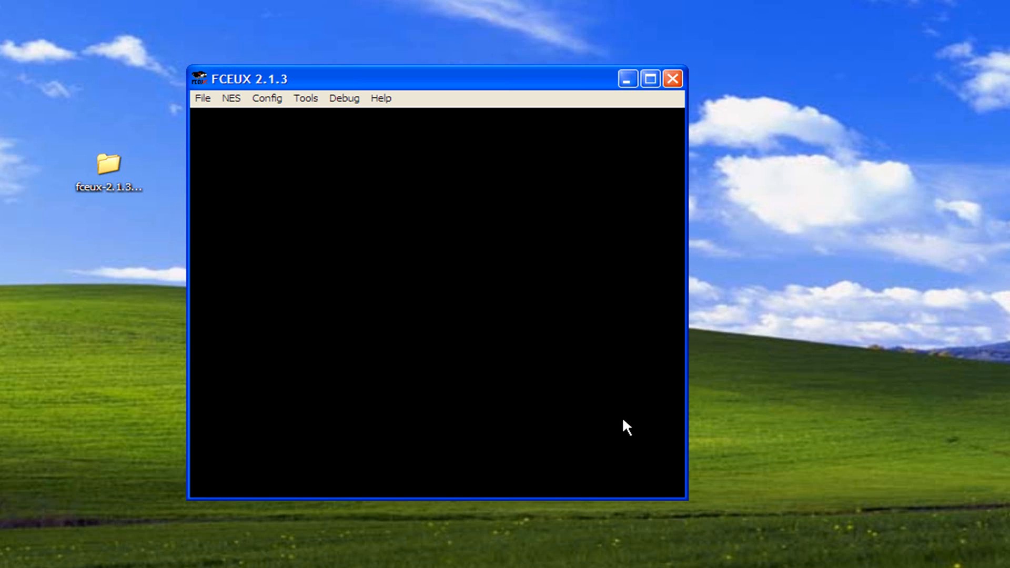
mouse_move(203, 111)
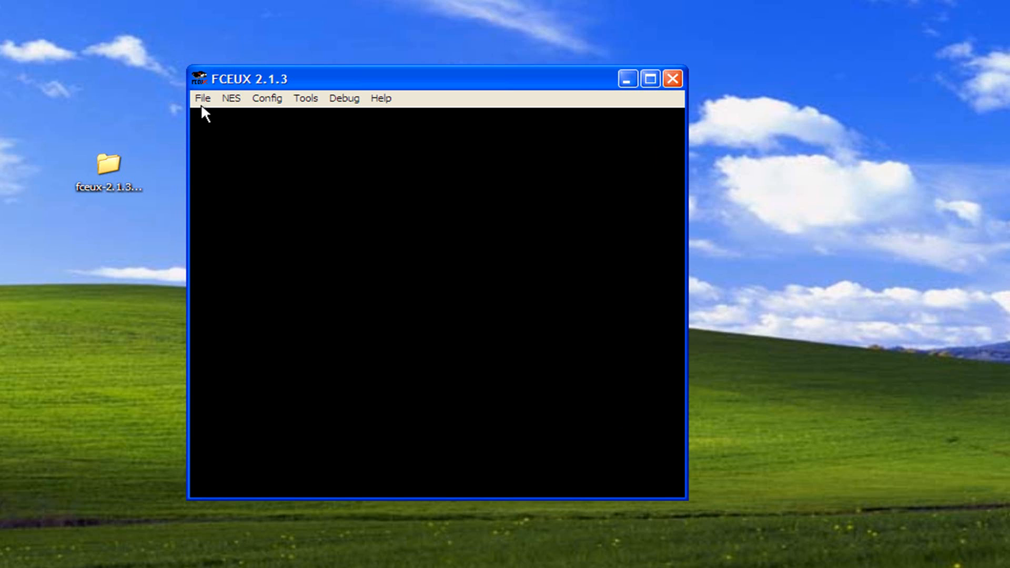
left_click(203, 97)
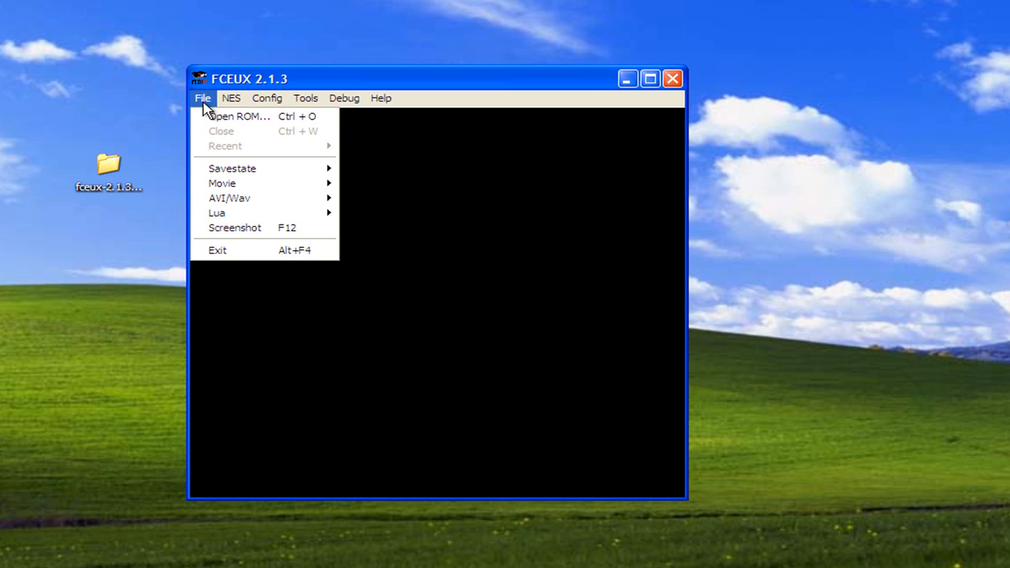
left_click(238, 117)
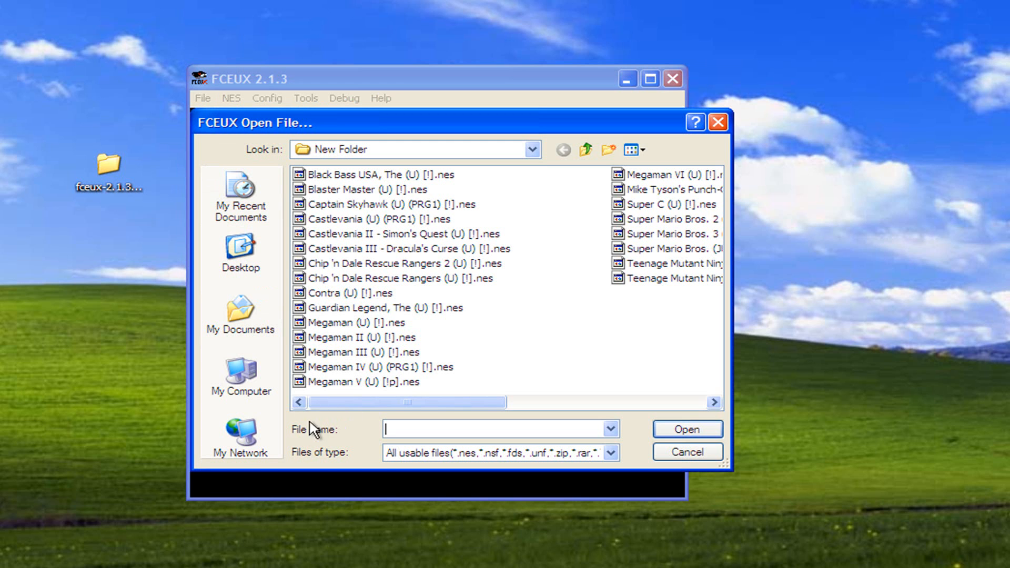
left_click(240, 252)
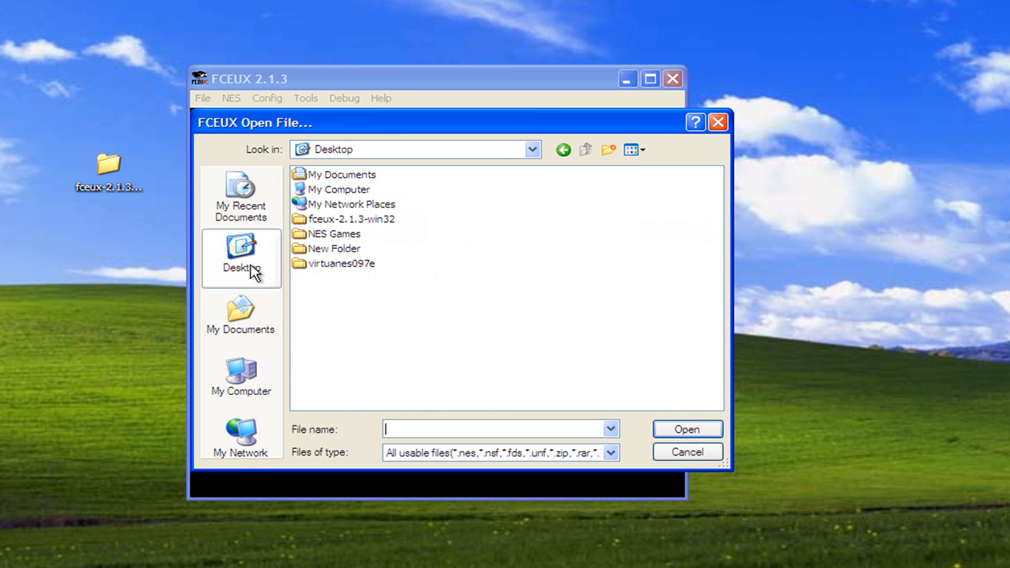
double_click(335, 249)
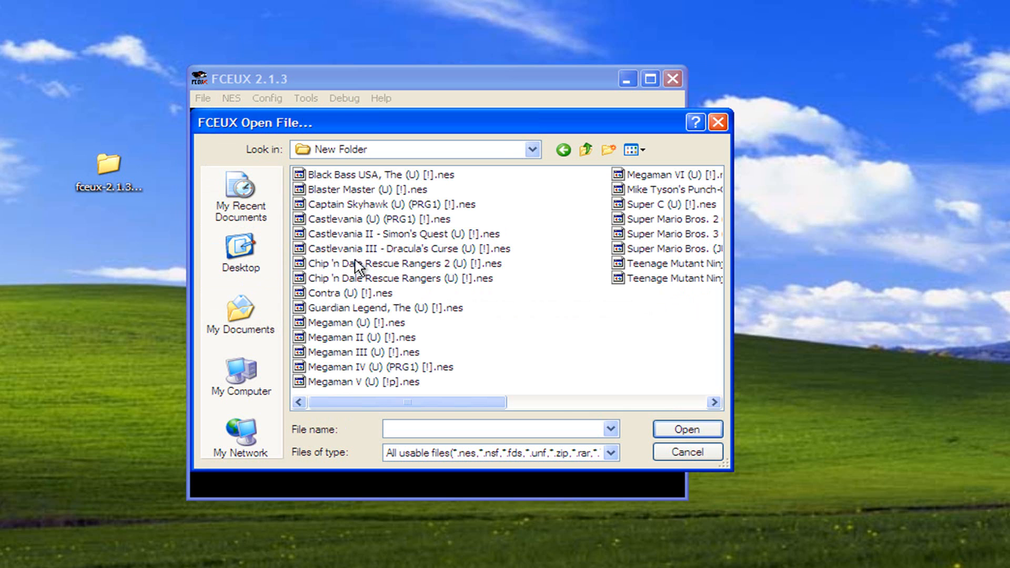
mouse_move(407, 392)
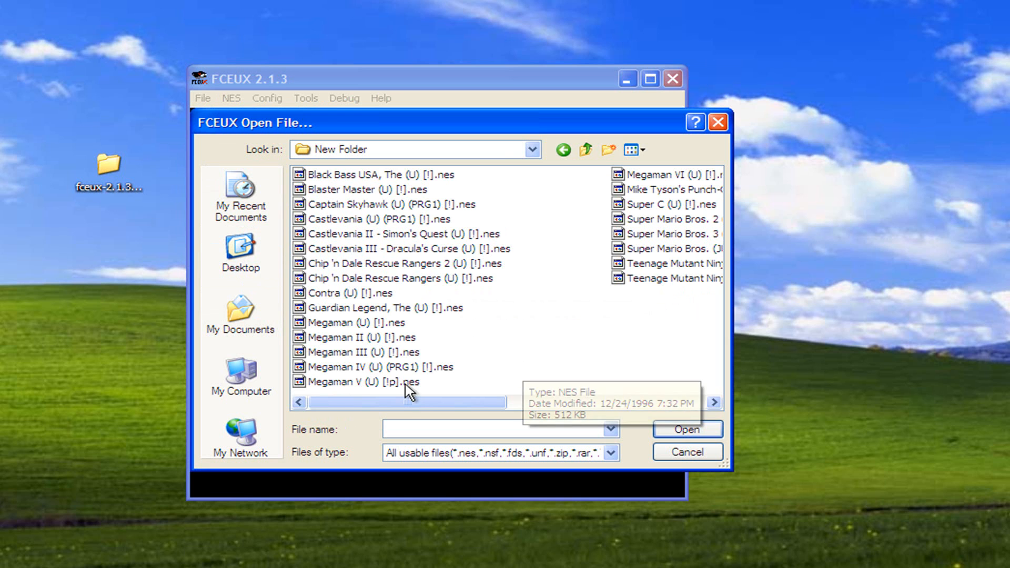
double_click(358, 381)
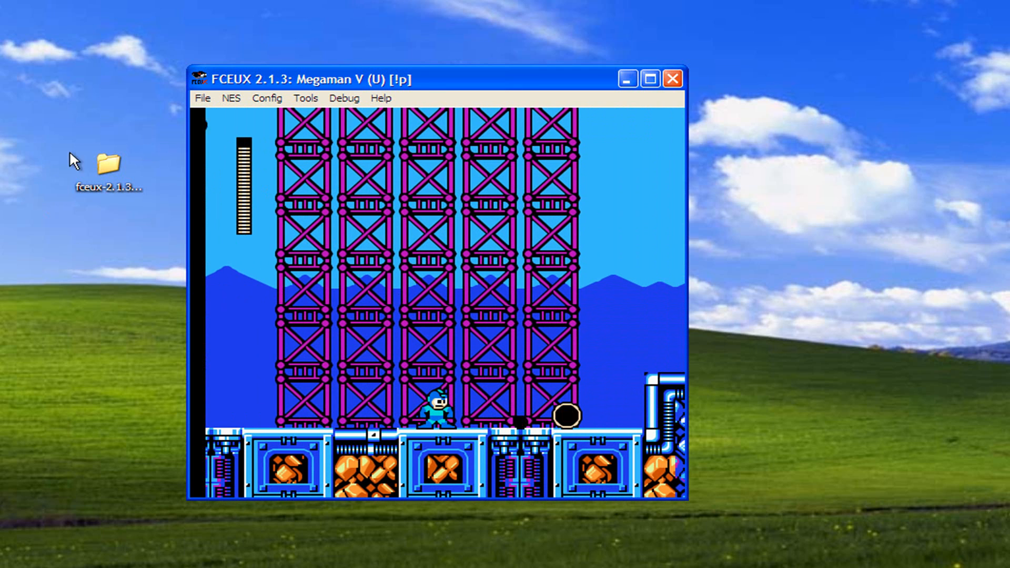
Close the running game, then recheck Input settings (Port 1 Gamepad, Port 2 Zapper) and close
left_click(202, 98)
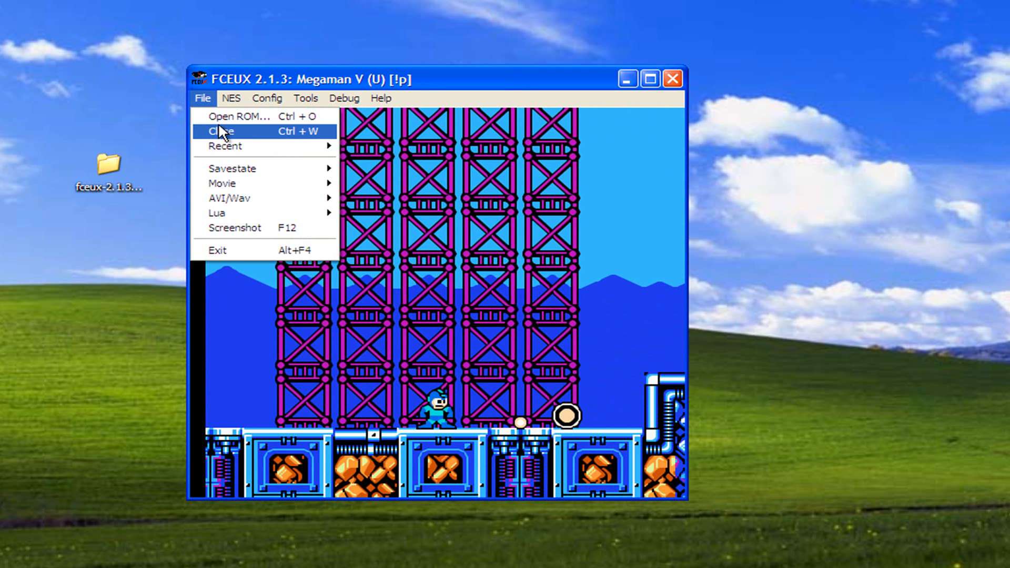
left_click(220, 130)
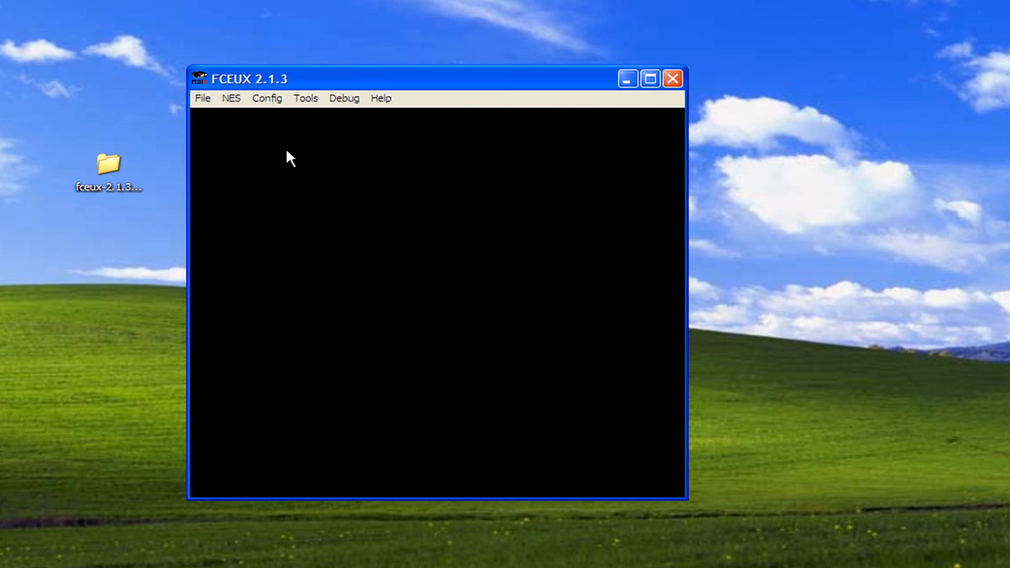
mouse_move(251, 154)
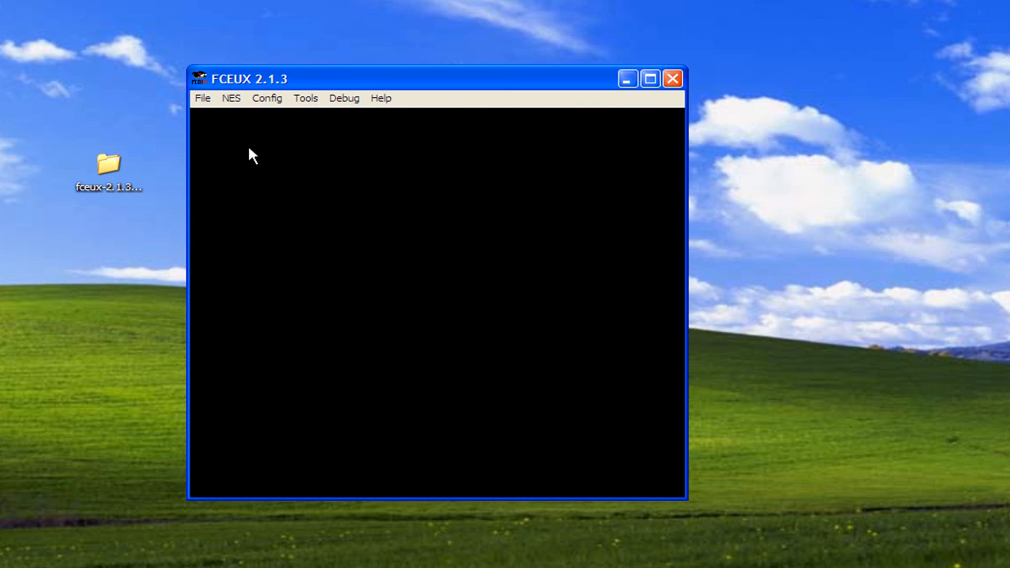
left_click(266, 98)
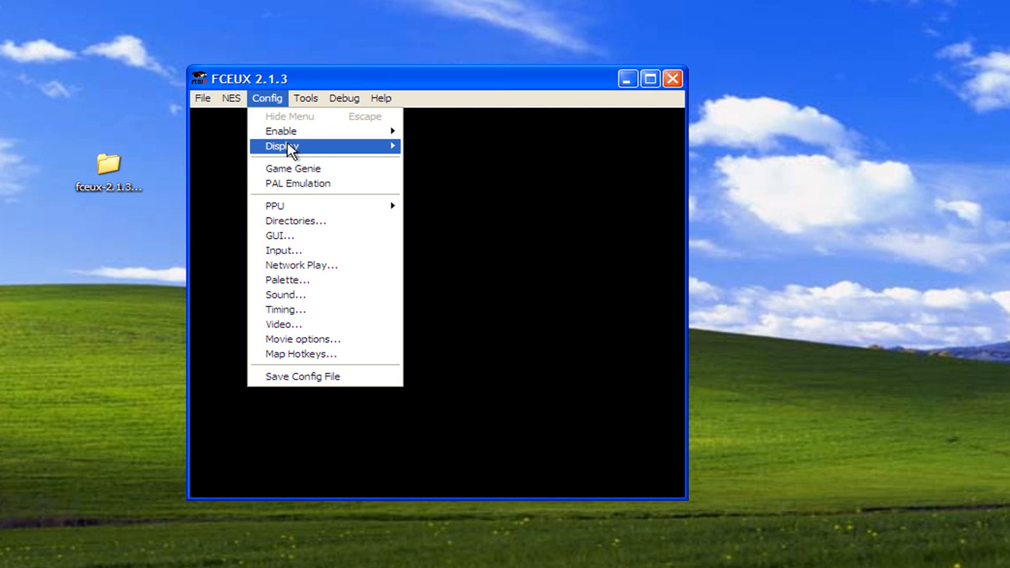
left_click(283, 251)
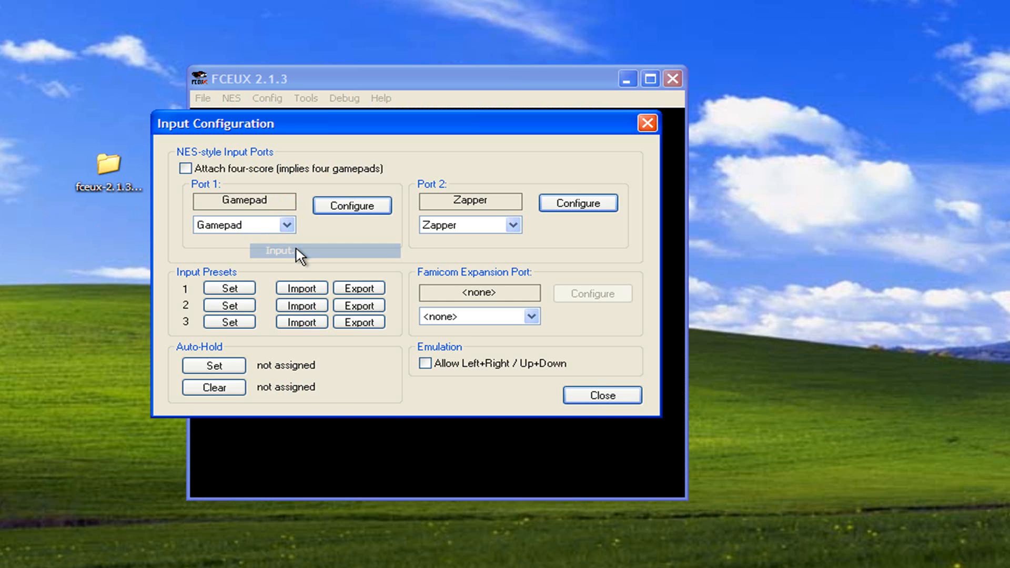
mouse_move(401, 235)
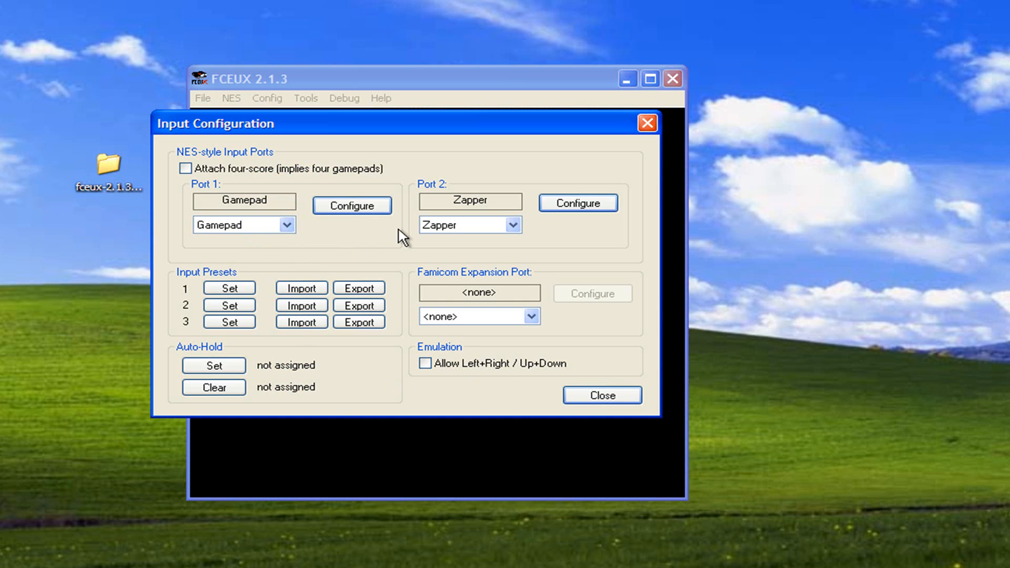
mouse_move(327, 271)
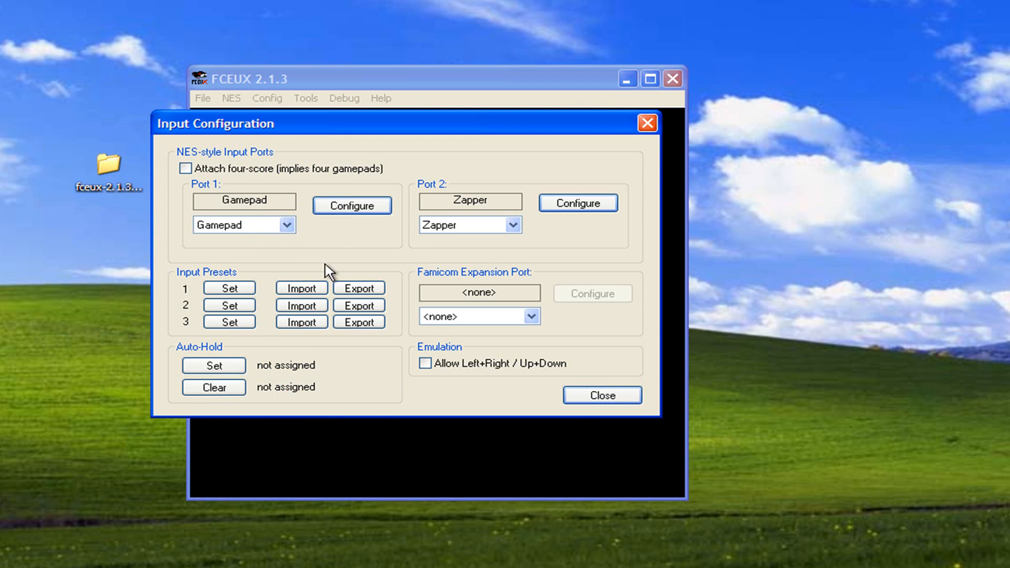
left_click(600, 395)
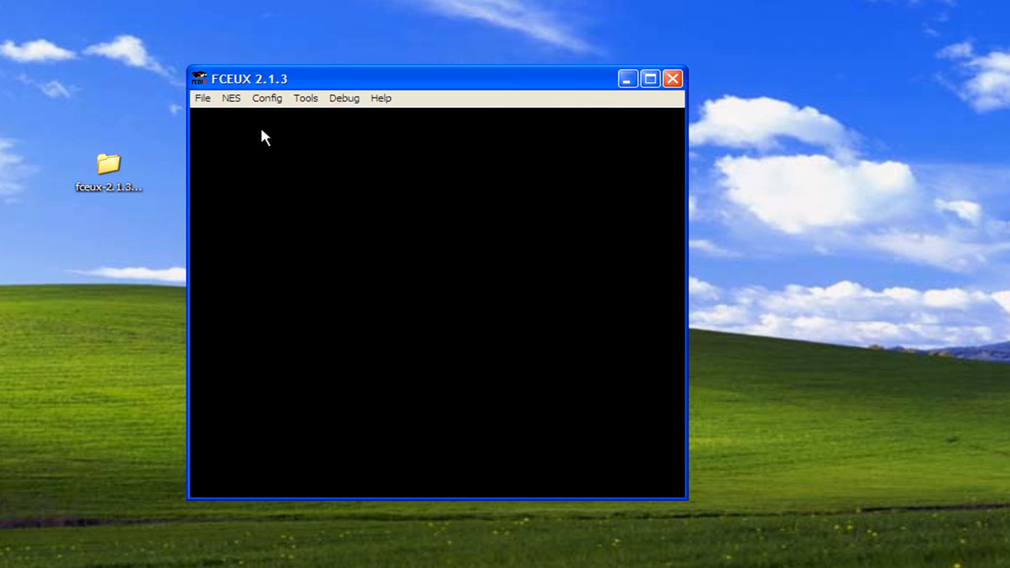
Browse the NES and Config menus without changing anything
left_click(231, 98)
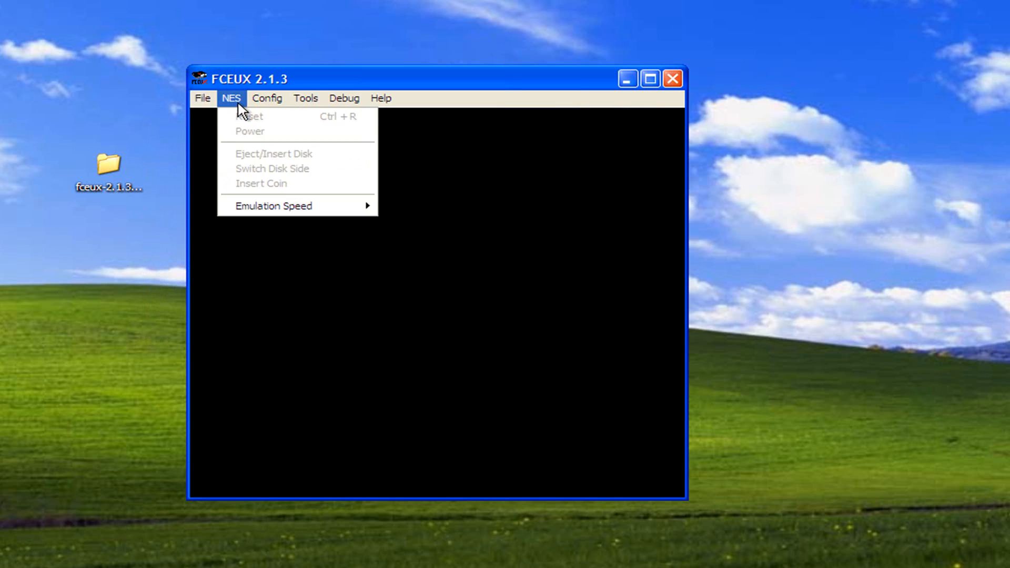
left_click(266, 98)
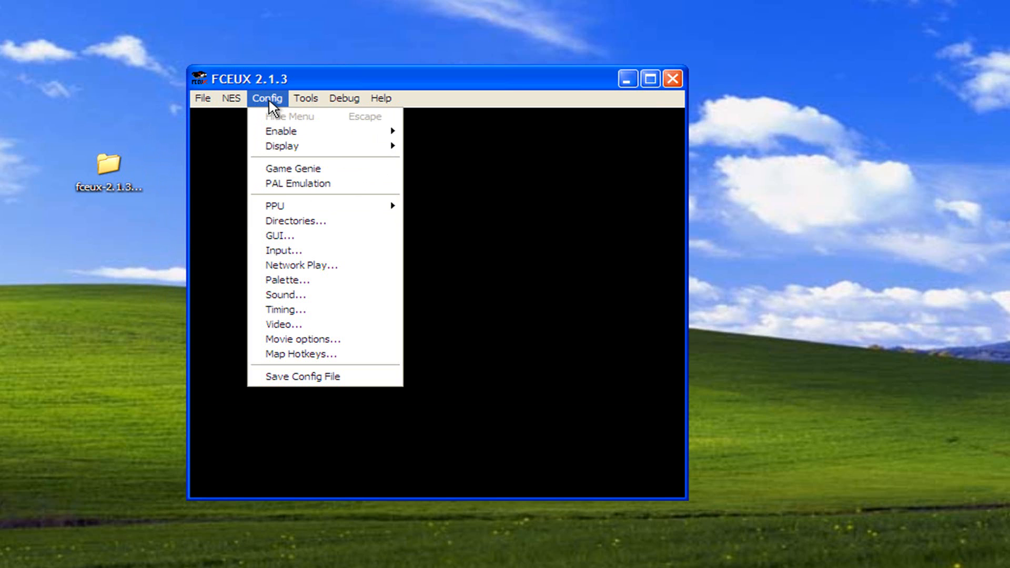
left_click(230, 98)
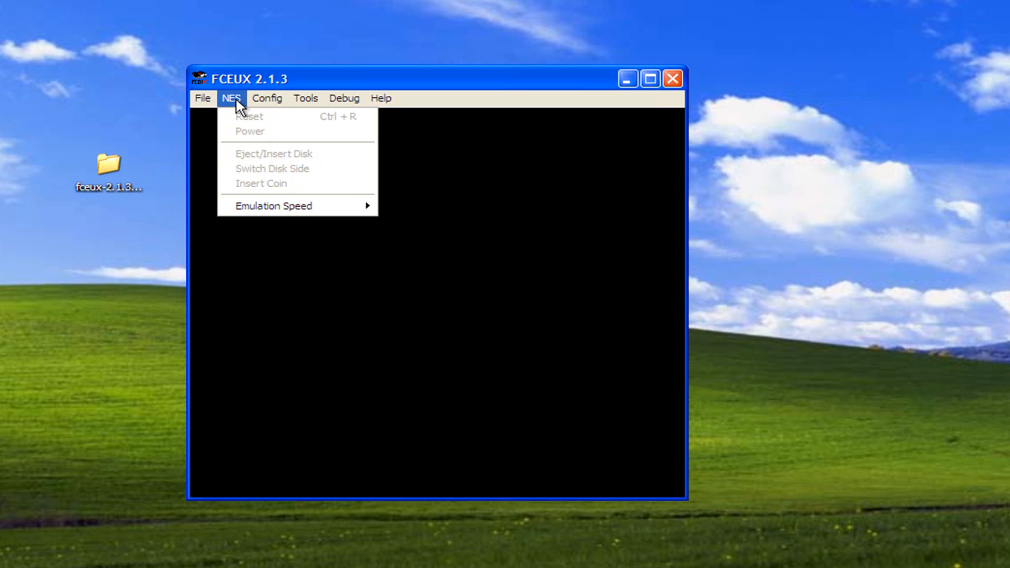
left_click(266, 98)
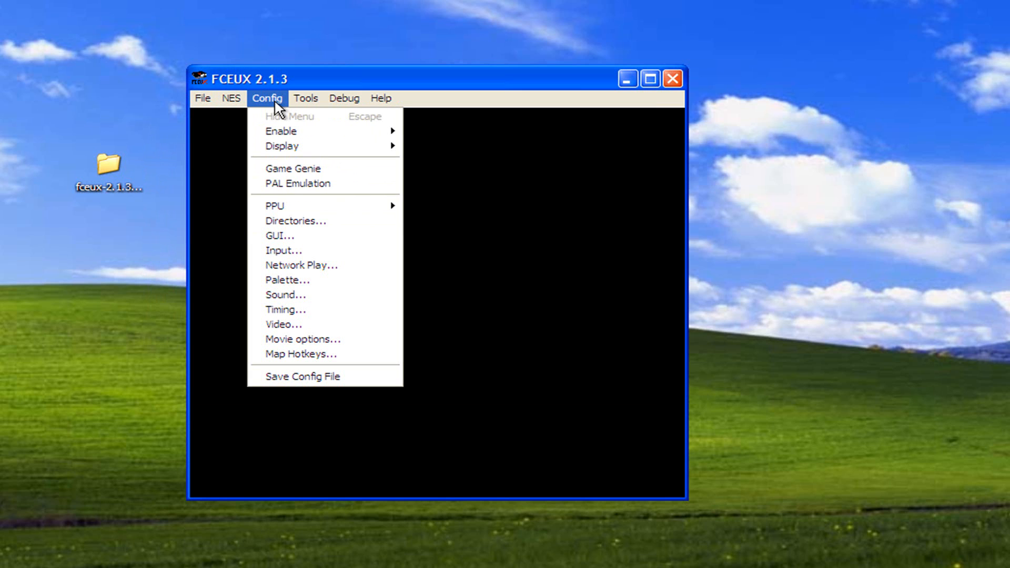